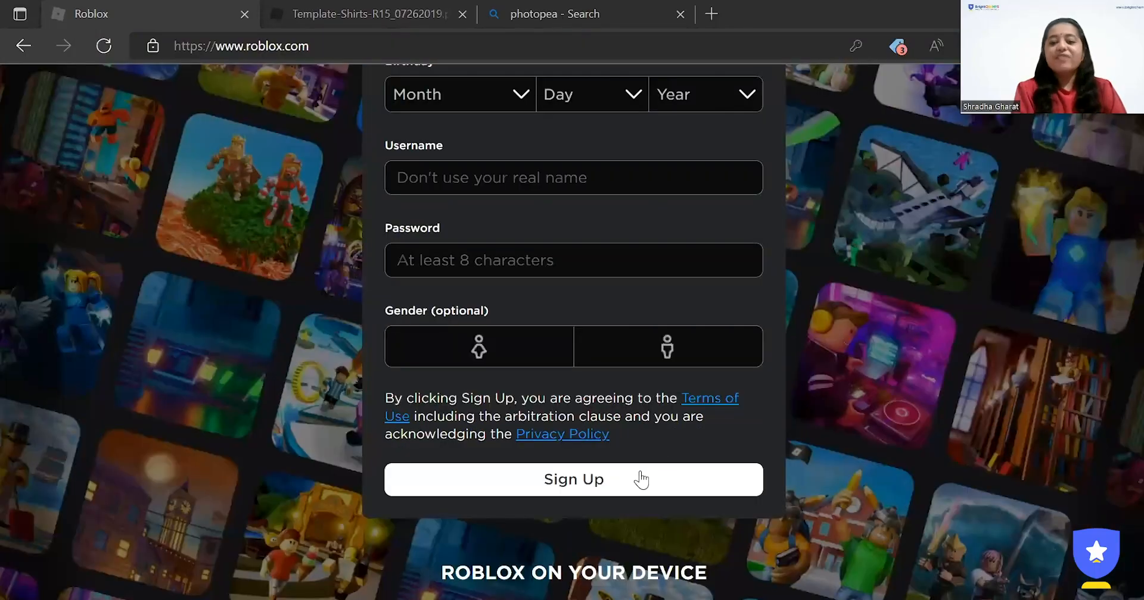
{"action": "mouse_move", "coordinate": [959, 289]}
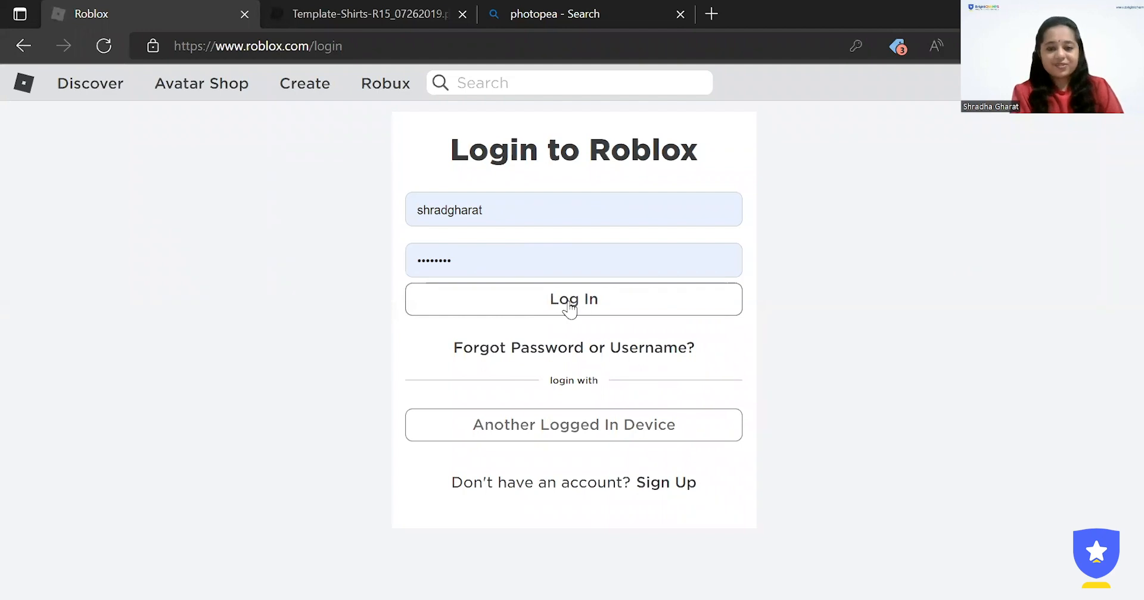
Step: Log in to the Roblox account from the login page
{"action": "left_click", "coordinate": [573, 299]}
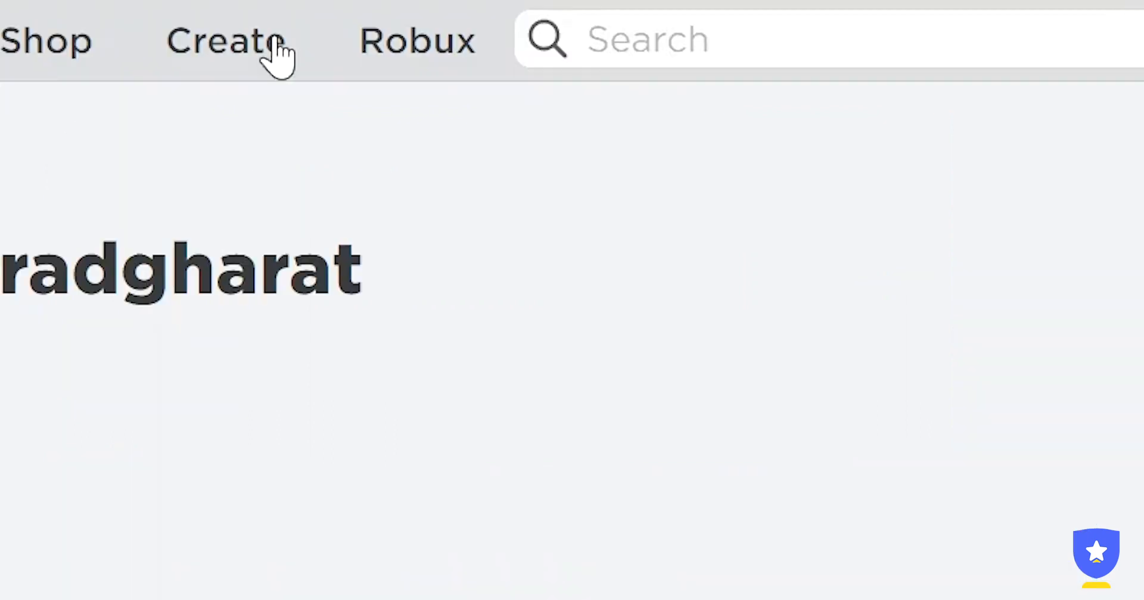
Step: Go to Create and scroll the My Creations list toward Shirts
{"action": "left_click", "coordinate": [227, 41]}
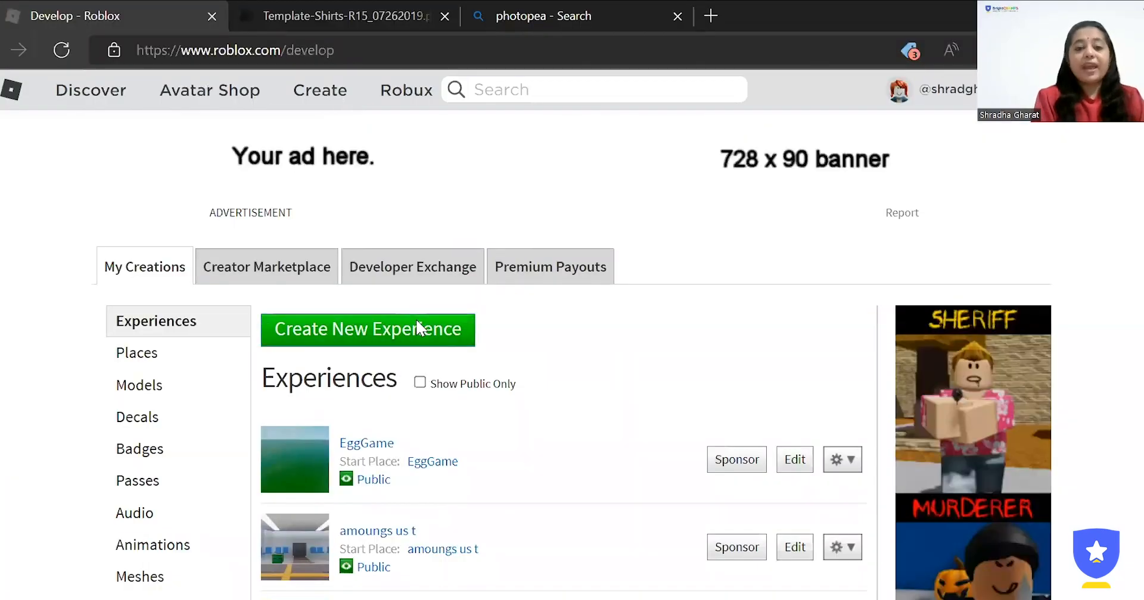
{"action": "scroll", "scroll_direction": "down", "scroll_amount": 3}
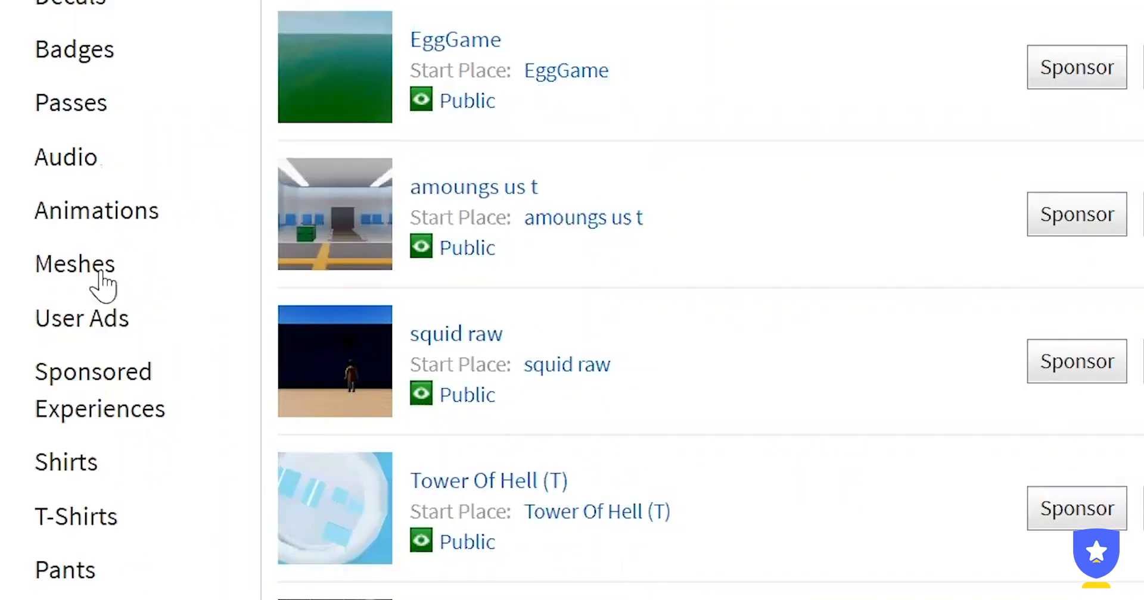
{"action": "scroll", "scroll_direction": "down", "scroll_amount": 3}
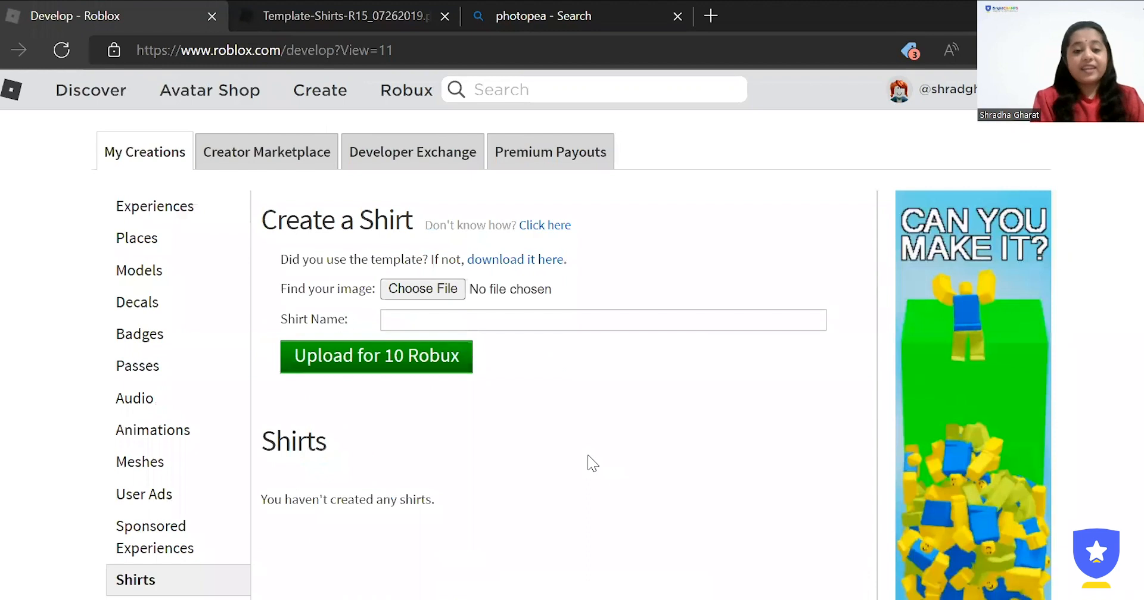
{"action": "scroll", "scroll_direction": "down", "scroll_amount": 3}
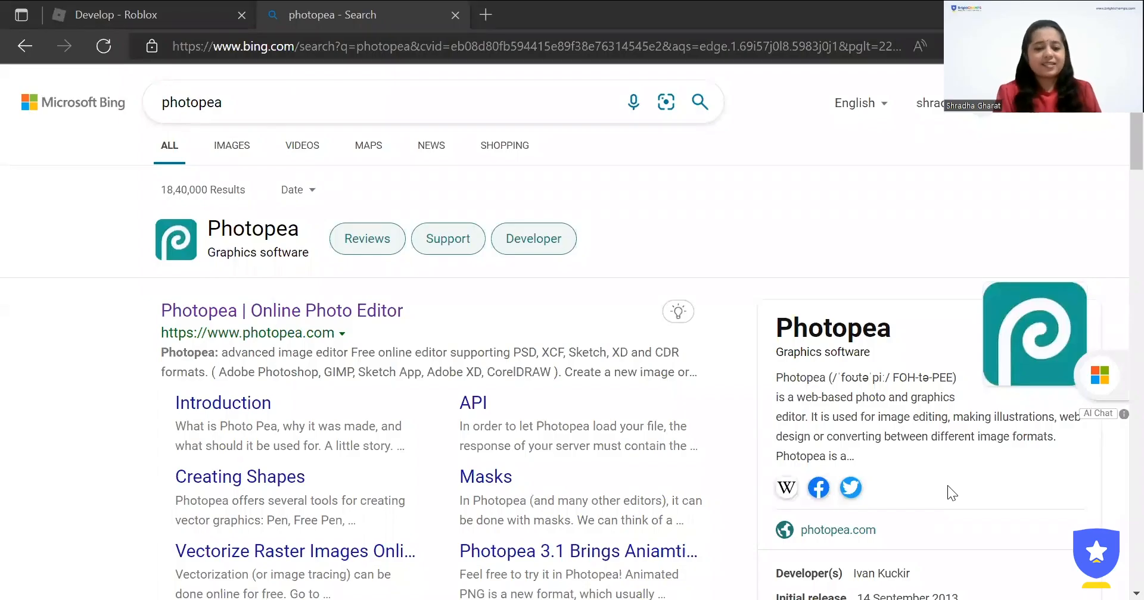
{"action": "mouse_move", "coordinate": [348, 321]}
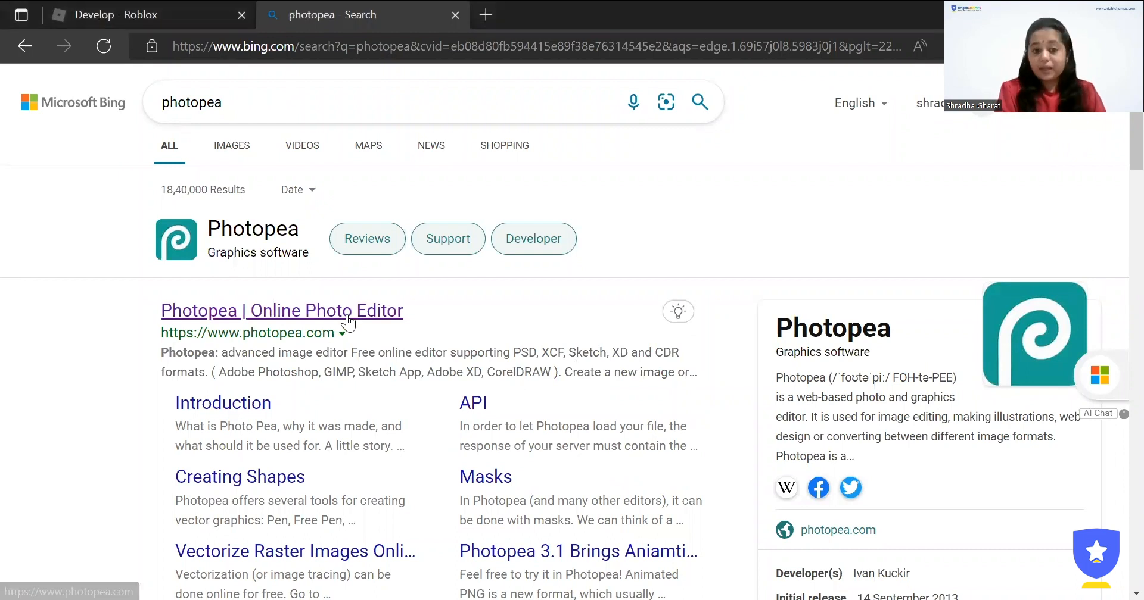
Step: Open the 'Photopea | Online Photo Editor' search result
{"action": "left_click", "coordinate": [282, 310]}
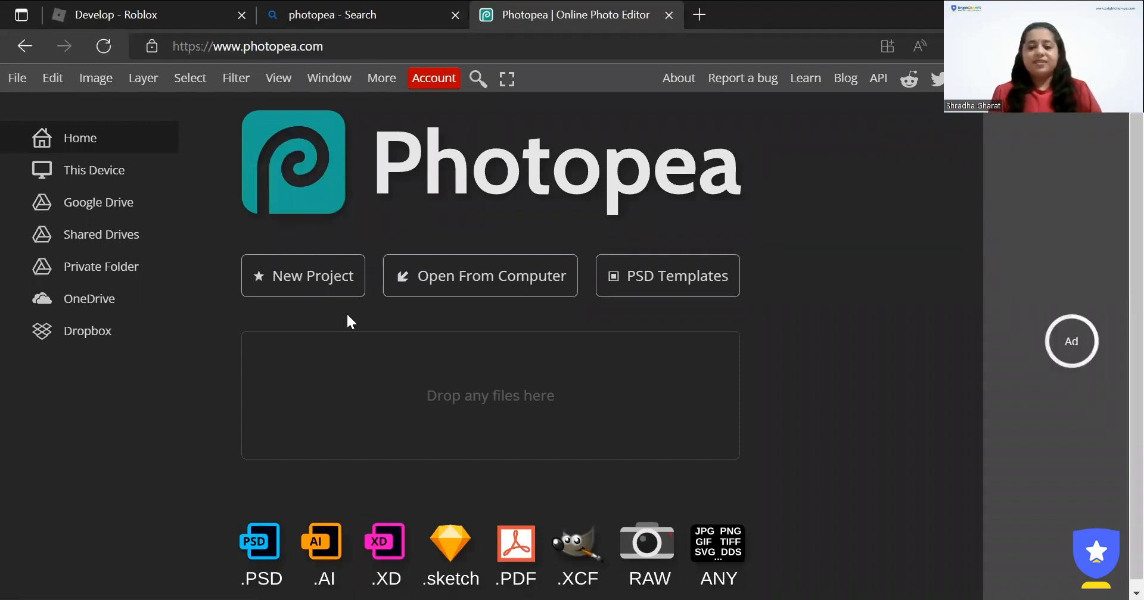
{"action": "mouse_move", "coordinate": [481, 276]}
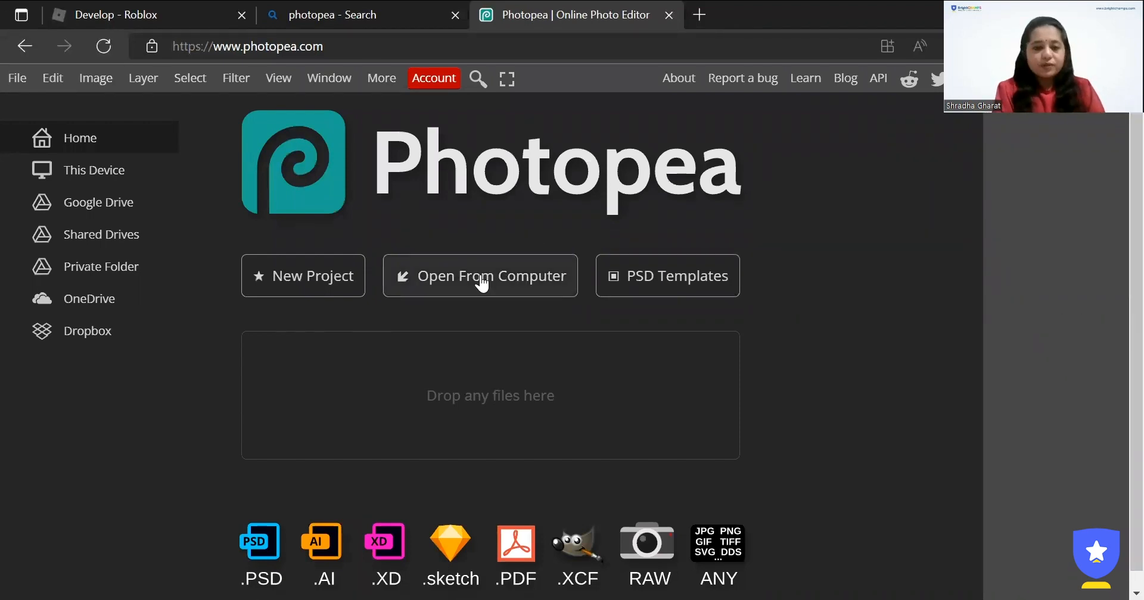
Step: Open Template-Shirts-R15_07262019 from Downloads in Photopea
{"action": "left_click", "coordinate": [480, 276]}
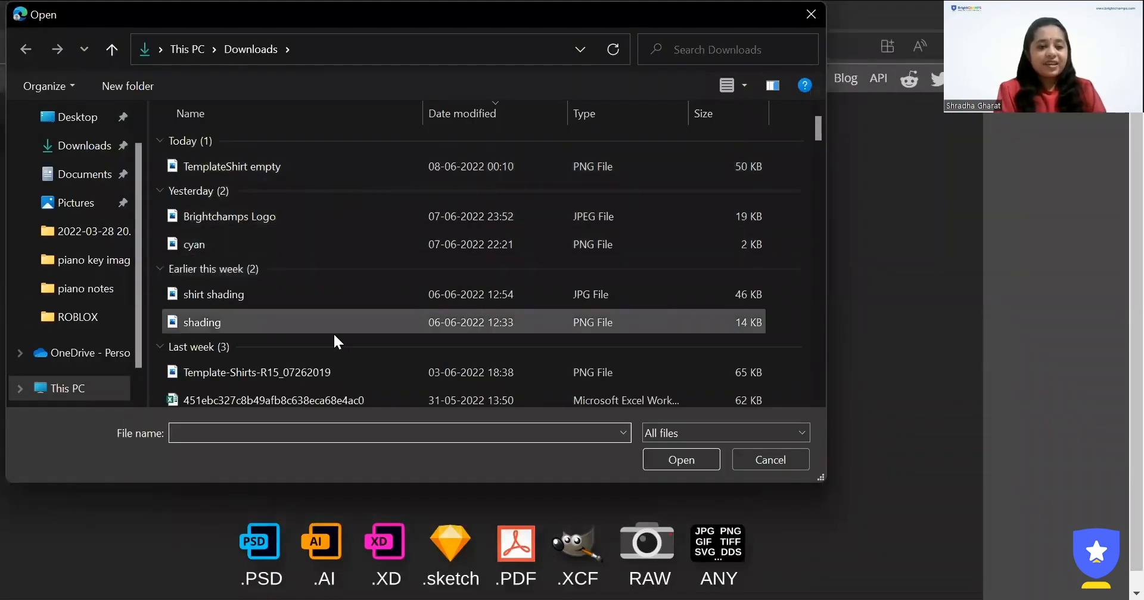
{"action": "left_click", "coordinate": [257, 373]}
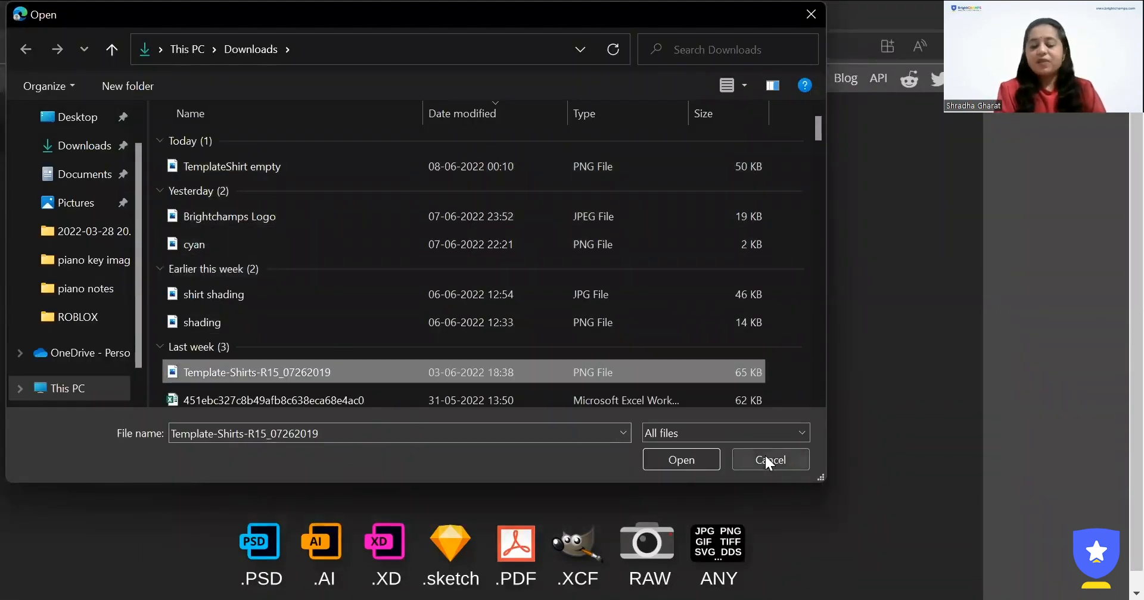
{"action": "left_click", "coordinate": [770, 460]}
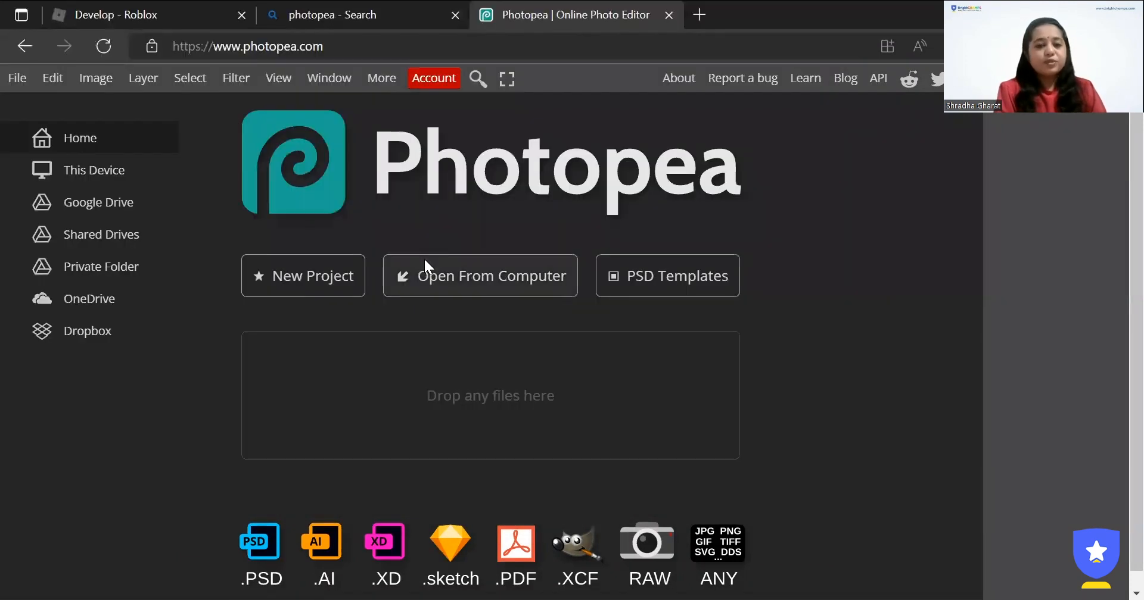
{"action": "left_click", "coordinate": [479, 276]}
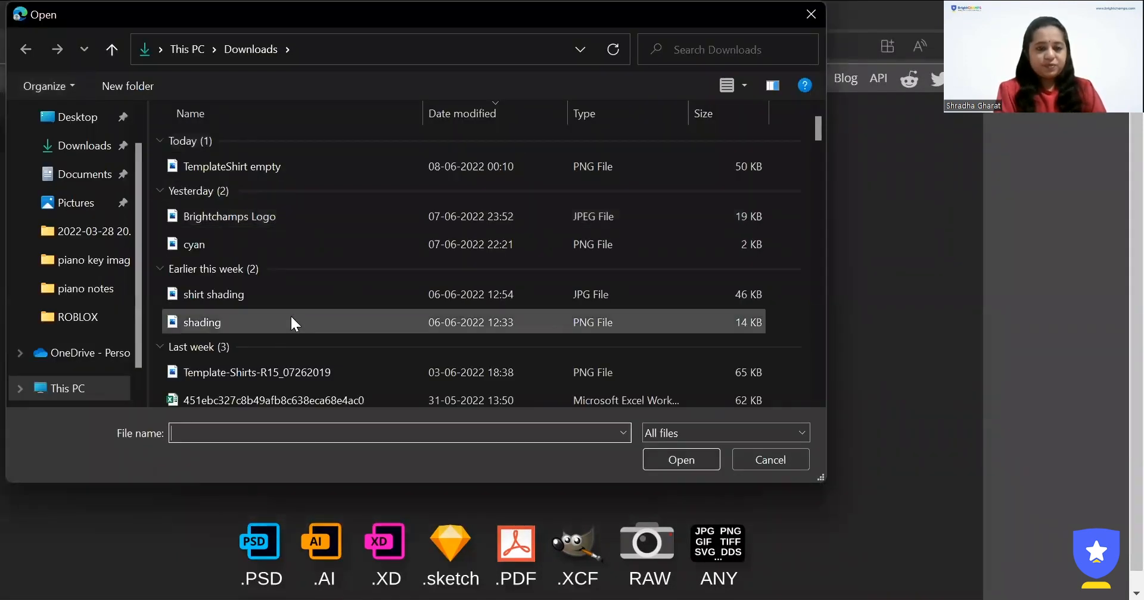
{"action": "left_click", "coordinate": [256, 372]}
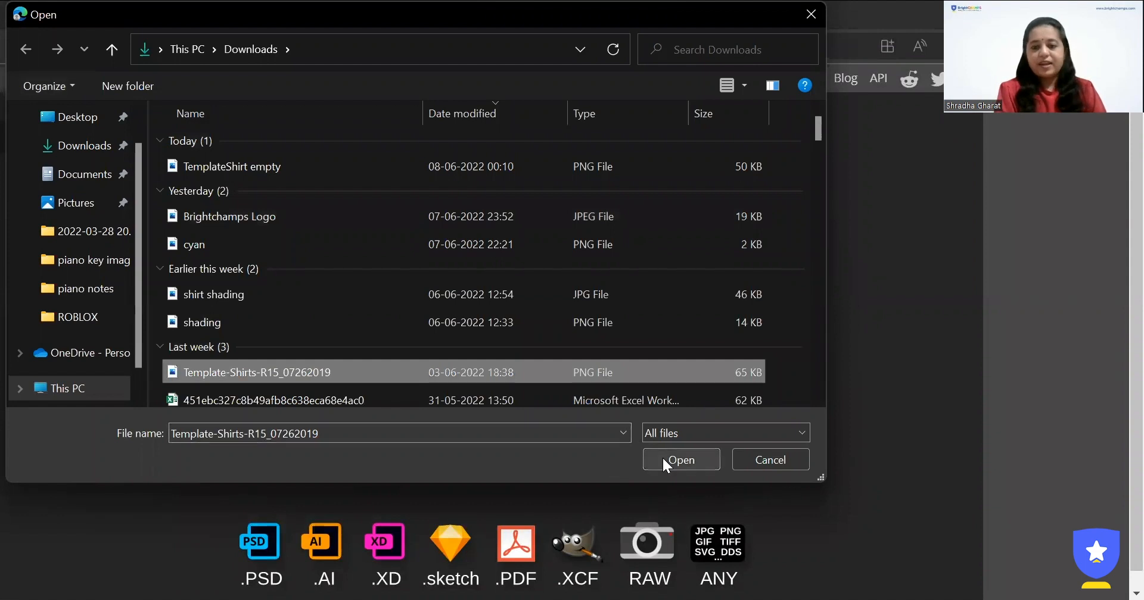
{"action": "left_click", "coordinate": [680, 460]}
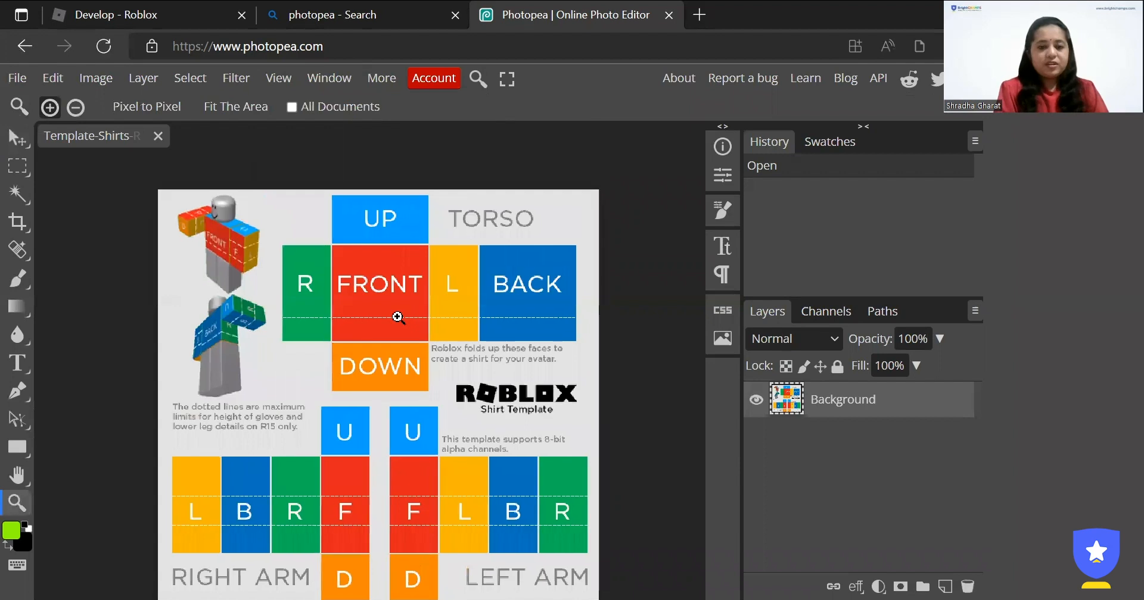
{"action": "mouse_move", "coordinate": [397, 295]}
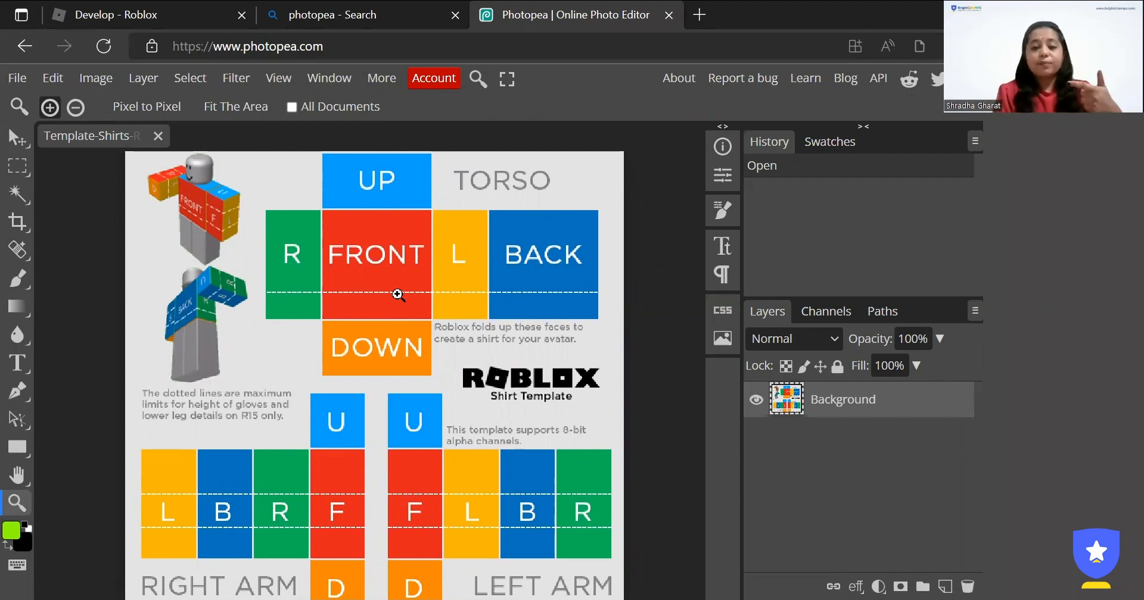
{"action": "scroll", "scroll_direction": "down", "scroll_amount": 3}
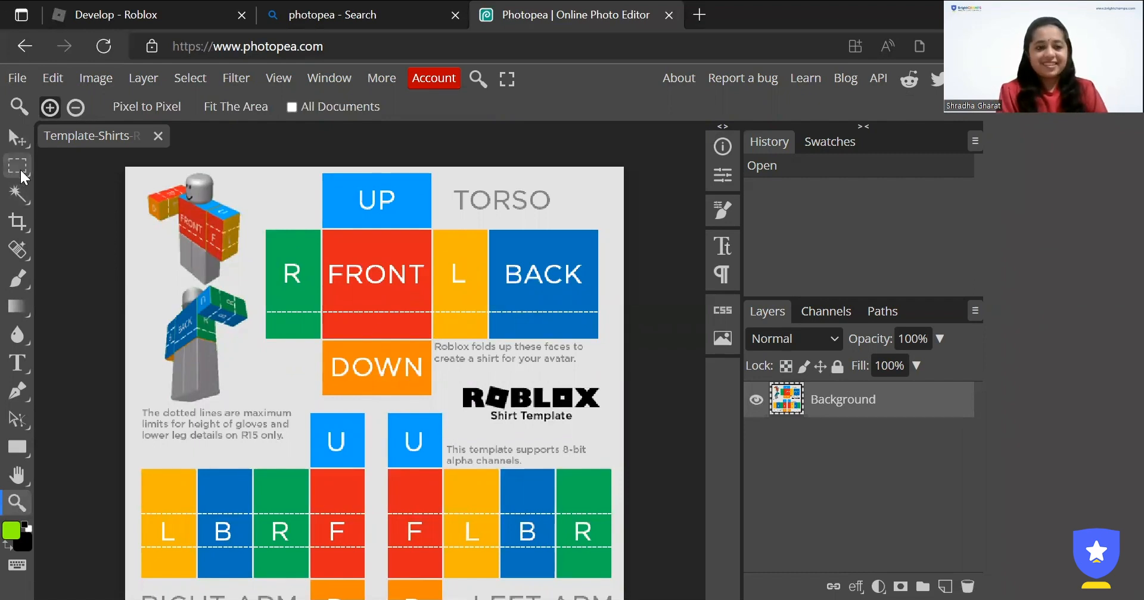
Step: Rectangle-select the UP and FRONT torso faces and delete them to transparency
{"action": "left_click", "coordinate": [17, 163]}
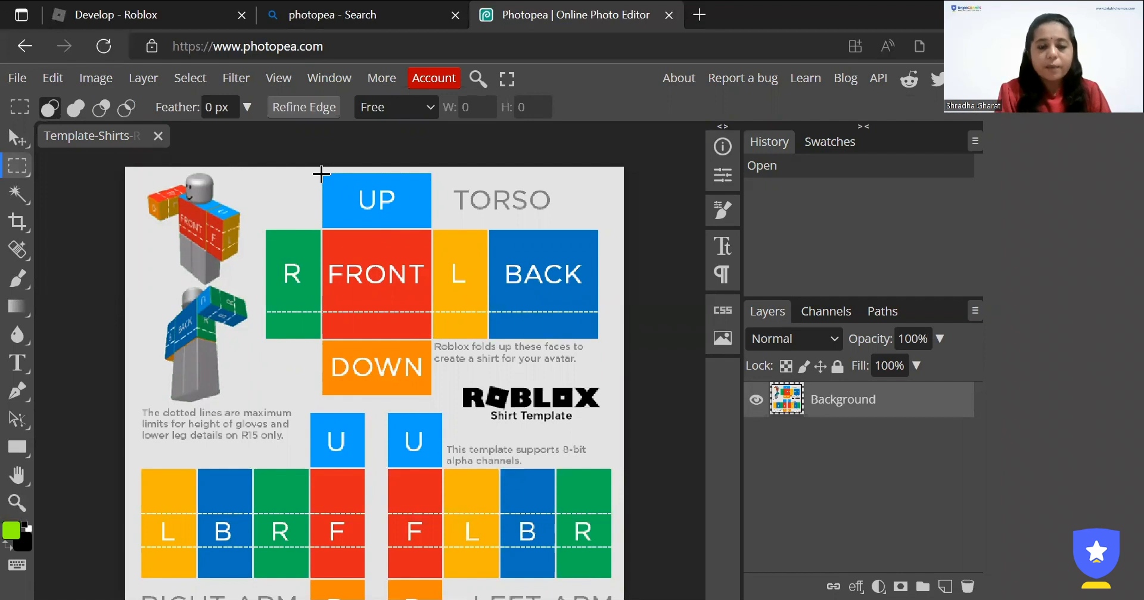
{"action": "left_click_drag", "start_coordinate": [321, 172], "coordinate": [428, 220]}
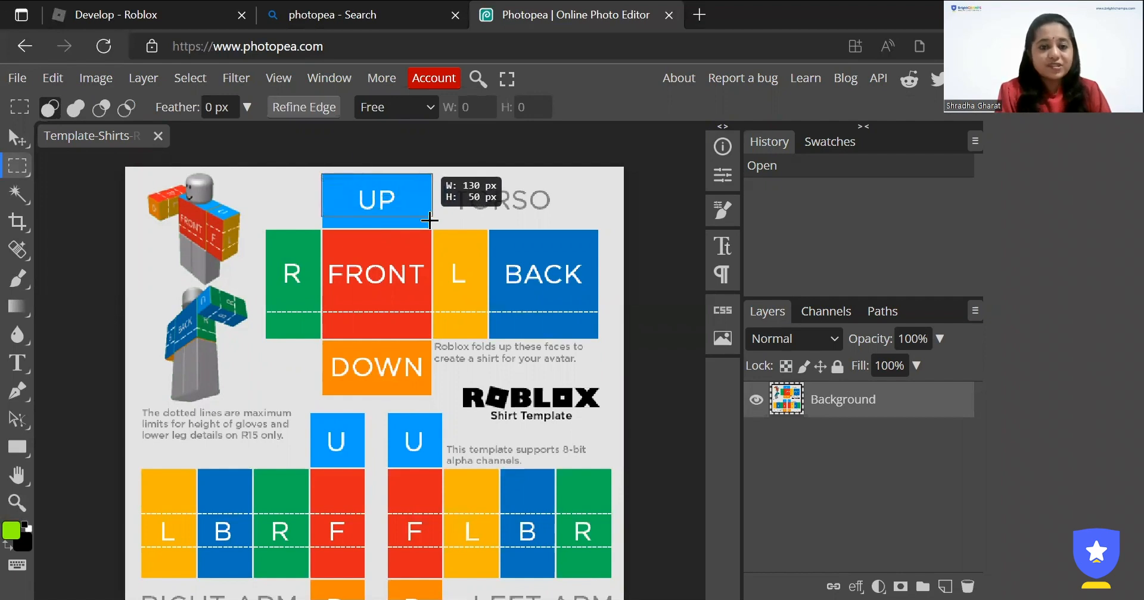
{"action": "left_click_drag", "start_coordinate": [321, 179], "coordinate": [430, 222]}
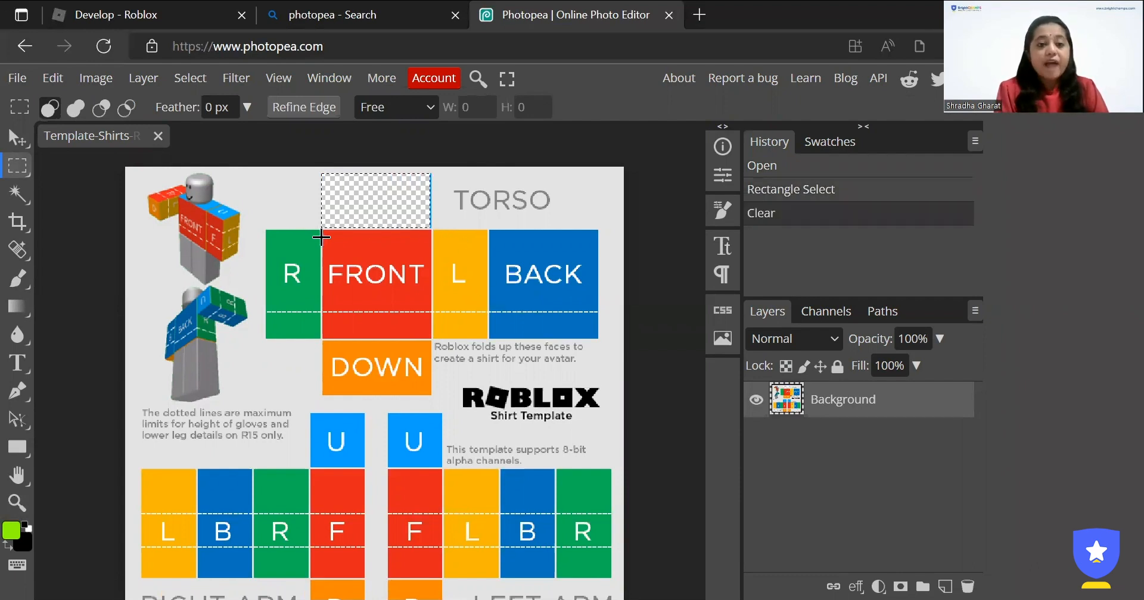
{"action": "left_click_drag", "start_coordinate": [322, 236], "coordinate": [412, 273]}
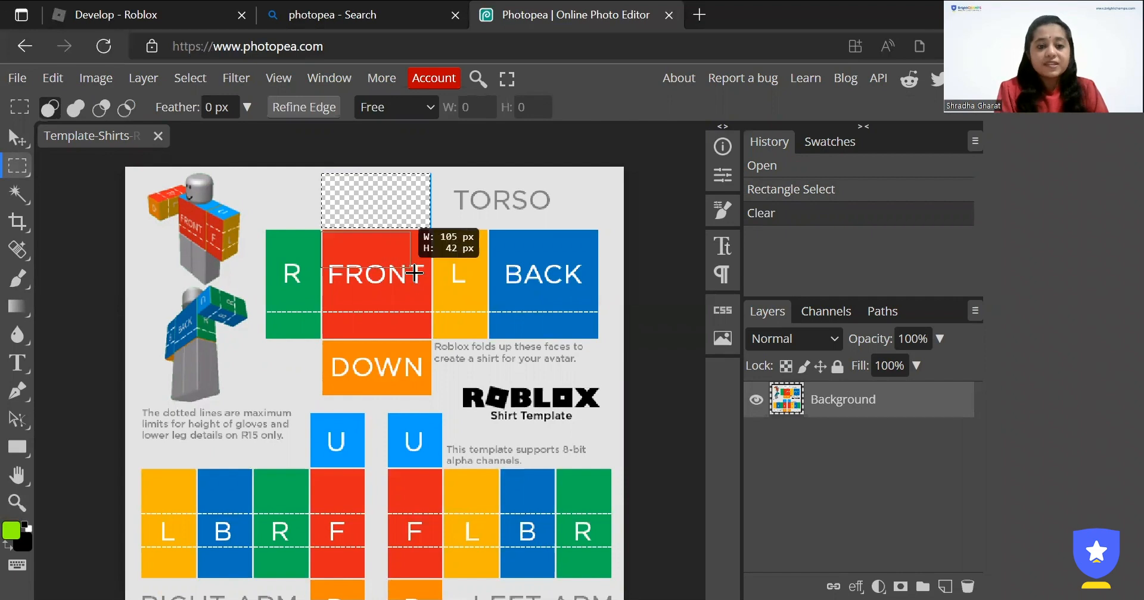
{"action": "left_click_drag", "start_coordinate": [413, 273], "coordinate": [430, 365]}
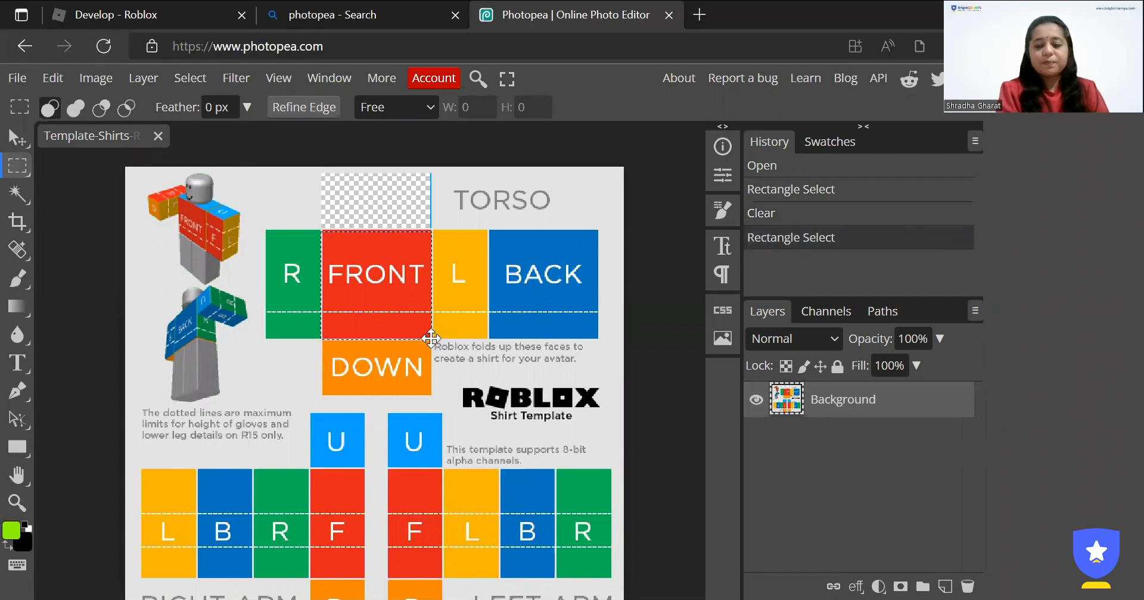
{"action": "key", "text": "Delete"}
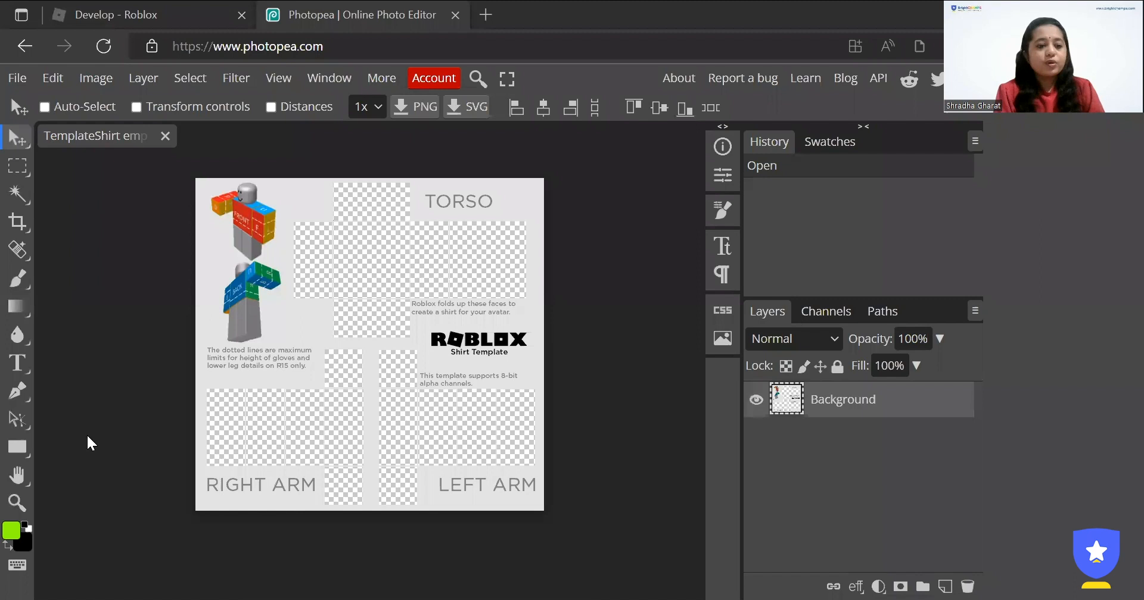
{"action": "mouse_move", "coordinate": [84, 516]}
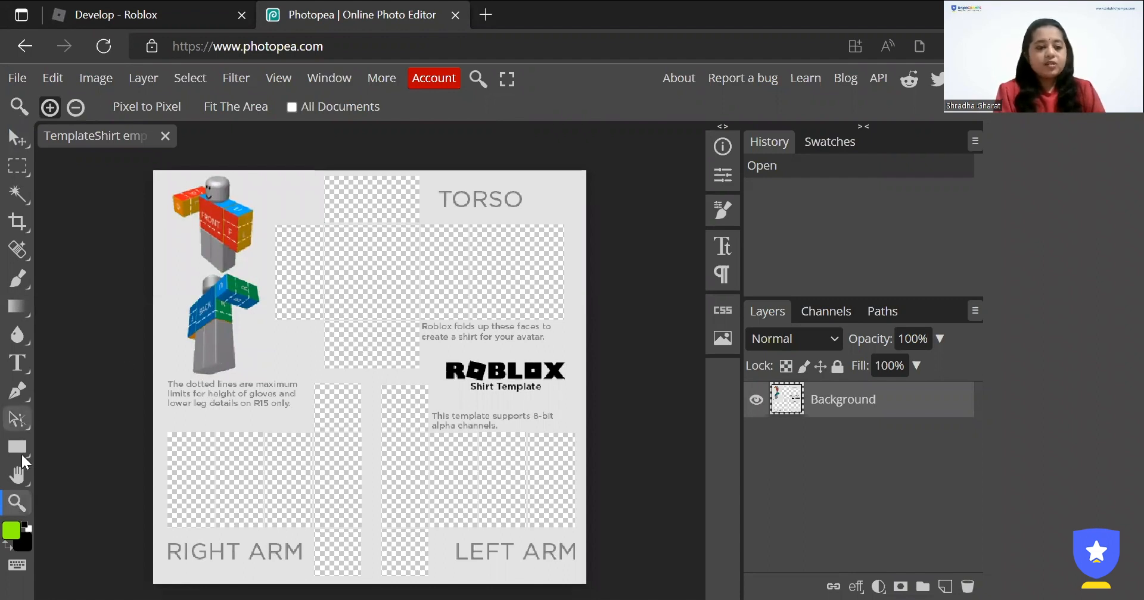
Step: Select the Rectangle Select tool on the empty template
{"action": "left_click", "coordinate": [17, 167]}
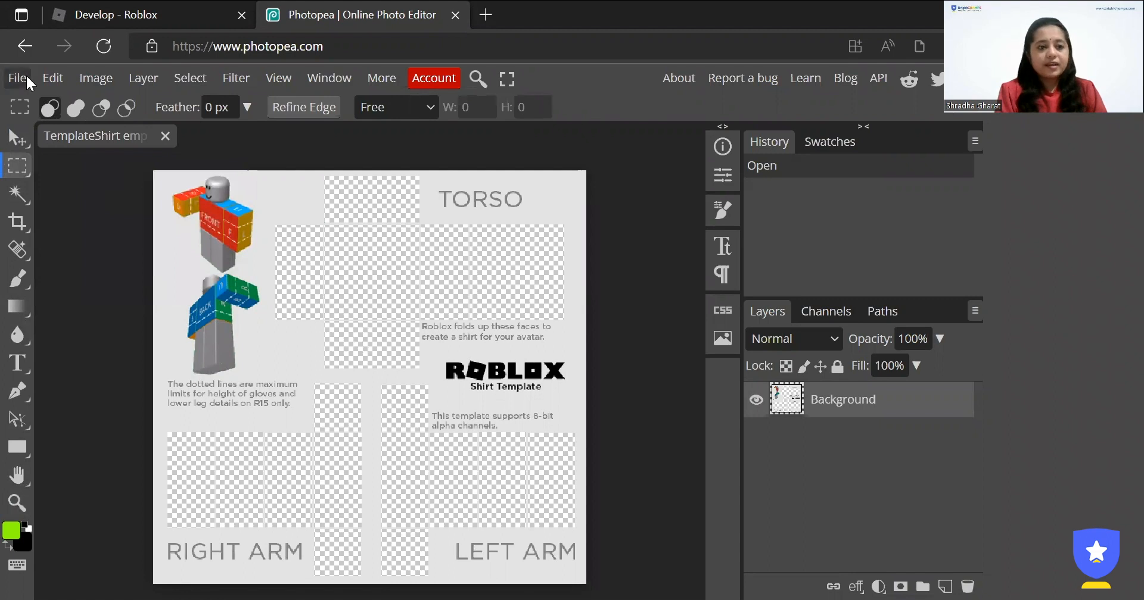
Step: Place the cyan image into the template and stretch it over the canvas
{"action": "left_click", "coordinate": [17, 78]}
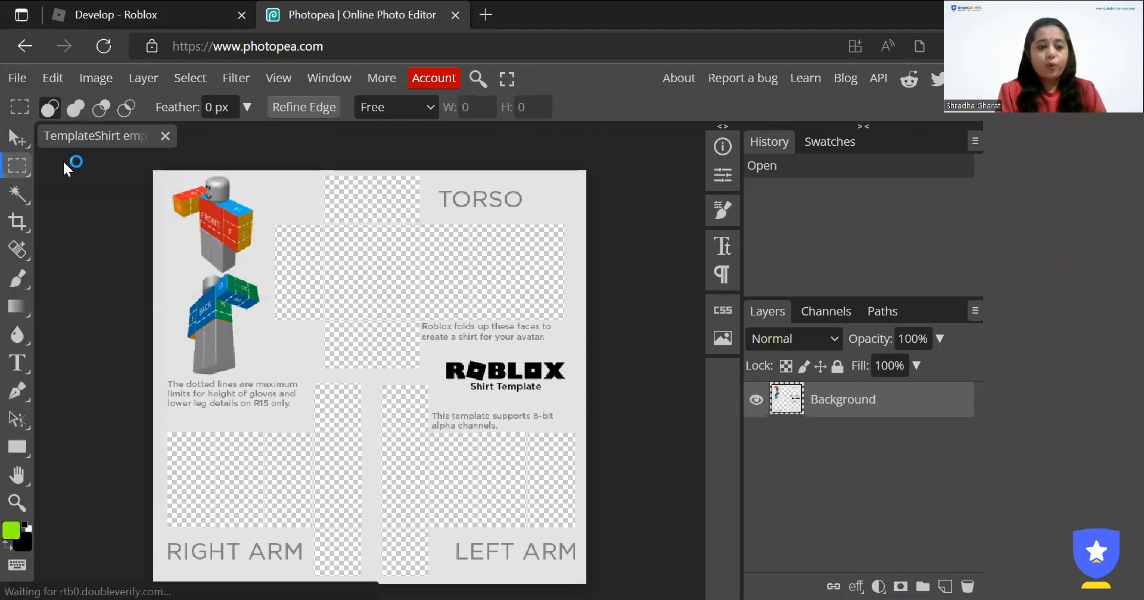
{"action": "left_click", "coordinate": [16, 77]}
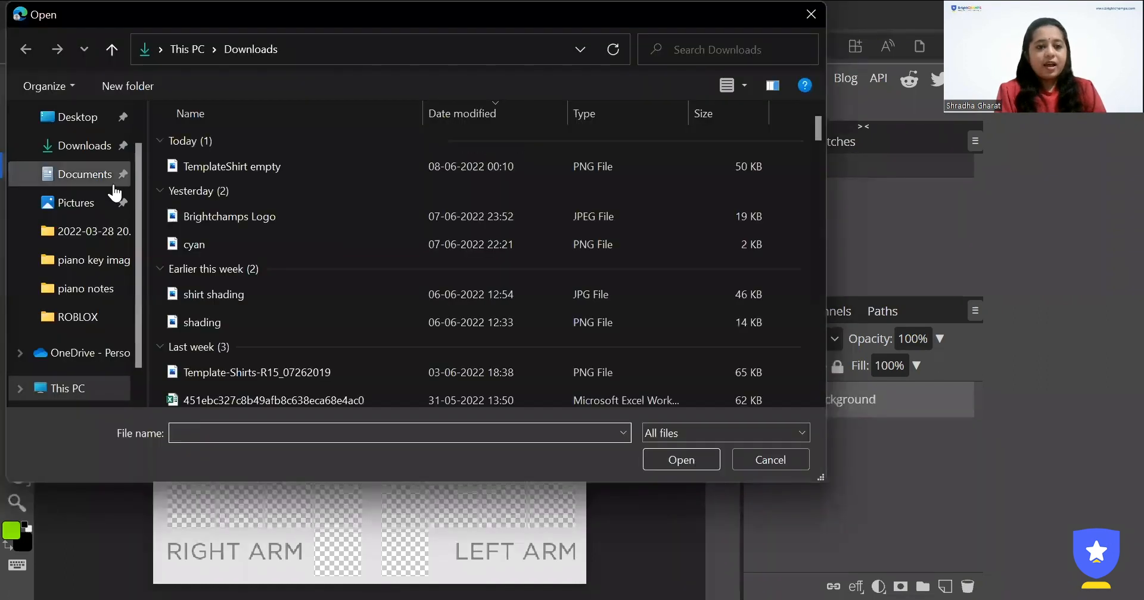
{"action": "left_click", "coordinate": [194, 244]}
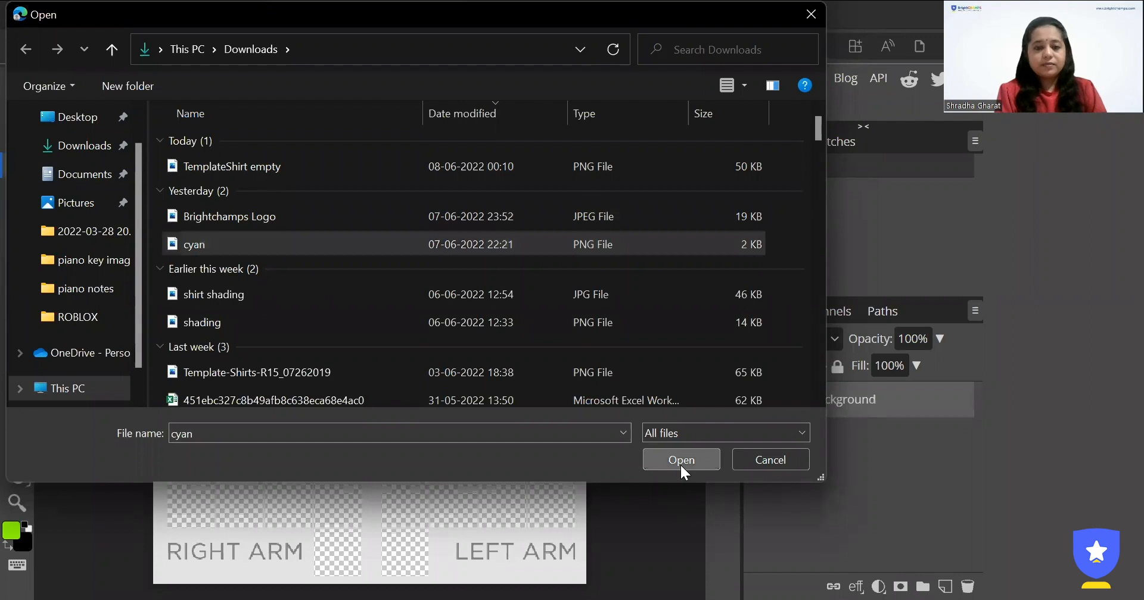
{"action": "left_click", "coordinate": [680, 460]}
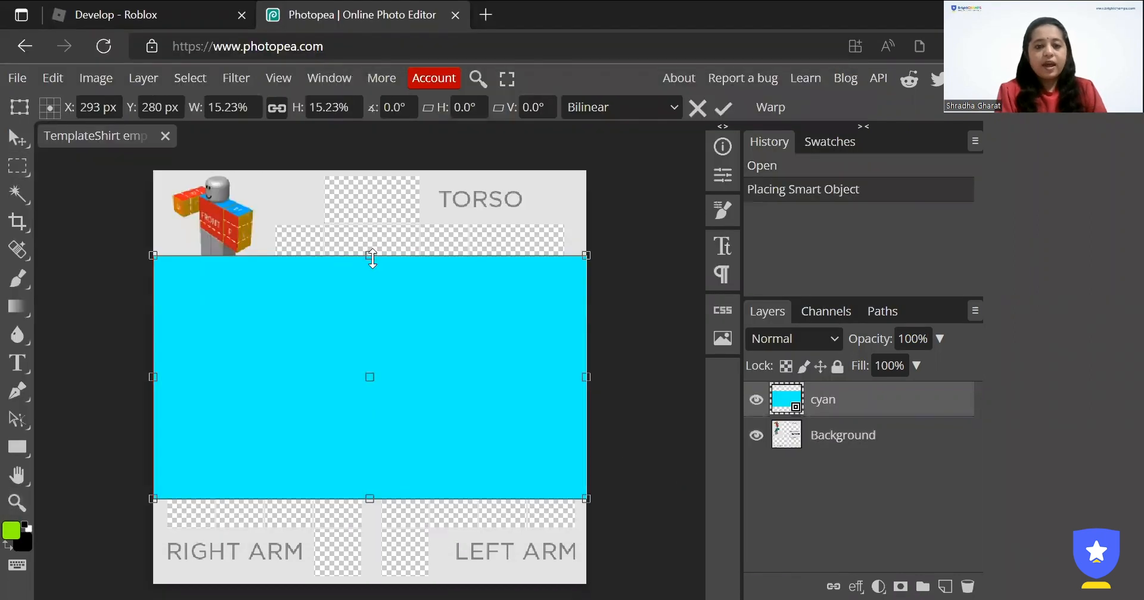
{"action": "left_click_drag", "start_coordinate": [370, 255], "coordinate": [371, 170]}
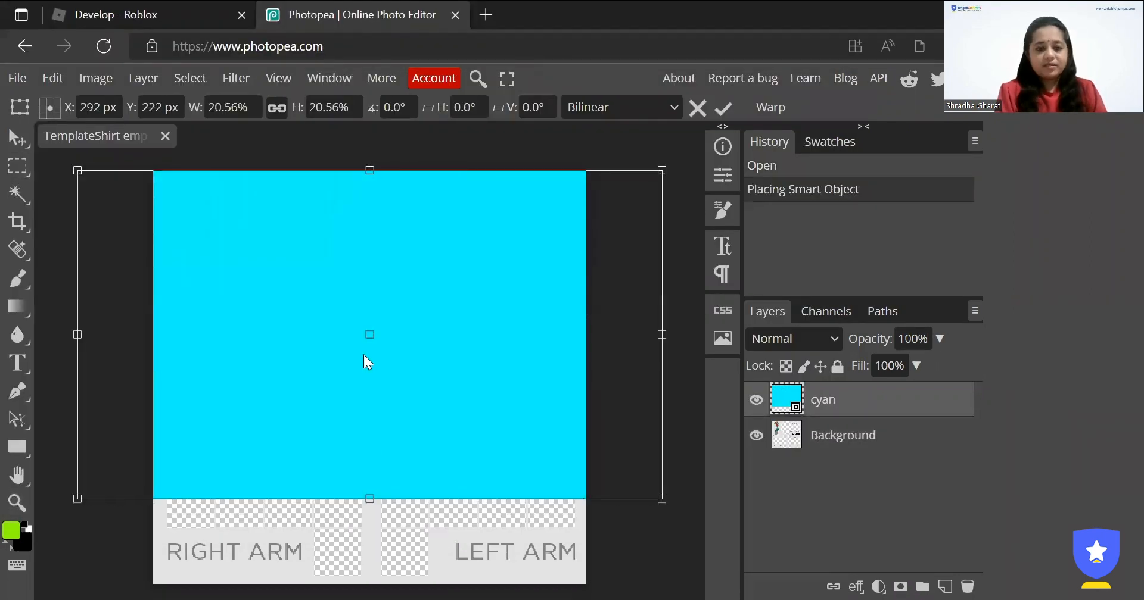
{"action": "left_click_drag", "start_coordinate": [369, 499], "coordinate": [369, 535]}
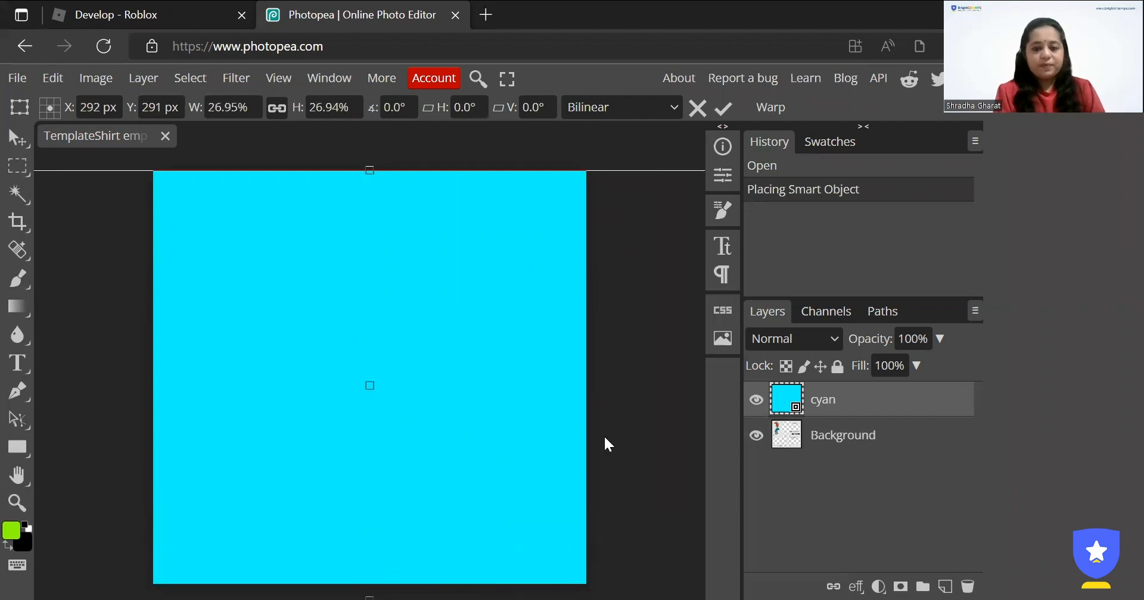
{"action": "mouse_move", "coordinate": [838, 425]}
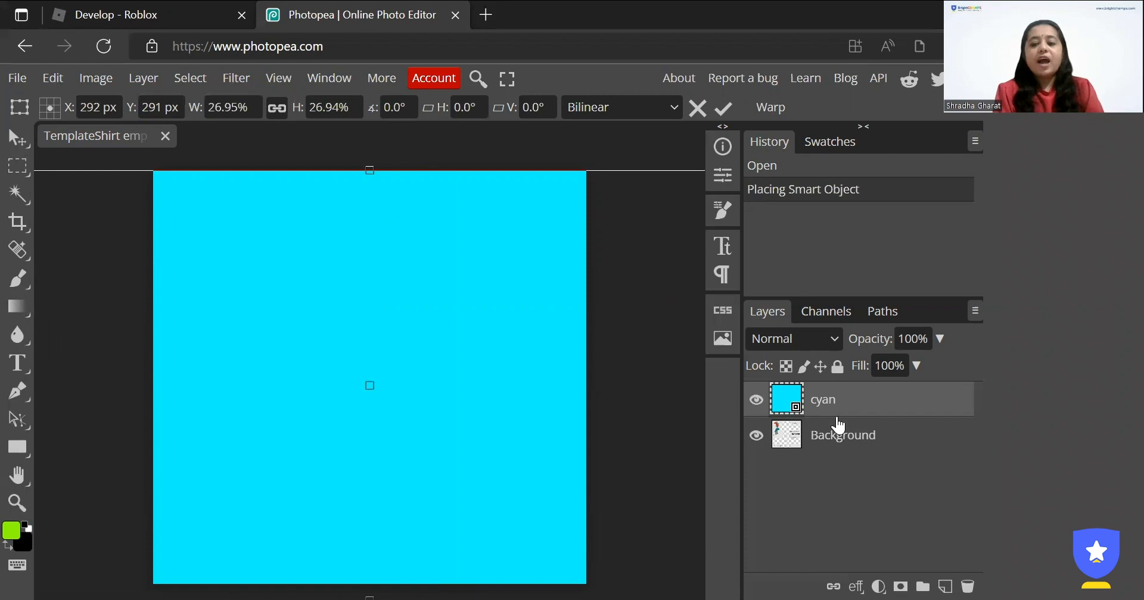
{"action": "mouse_move", "coordinate": [832, 445]}
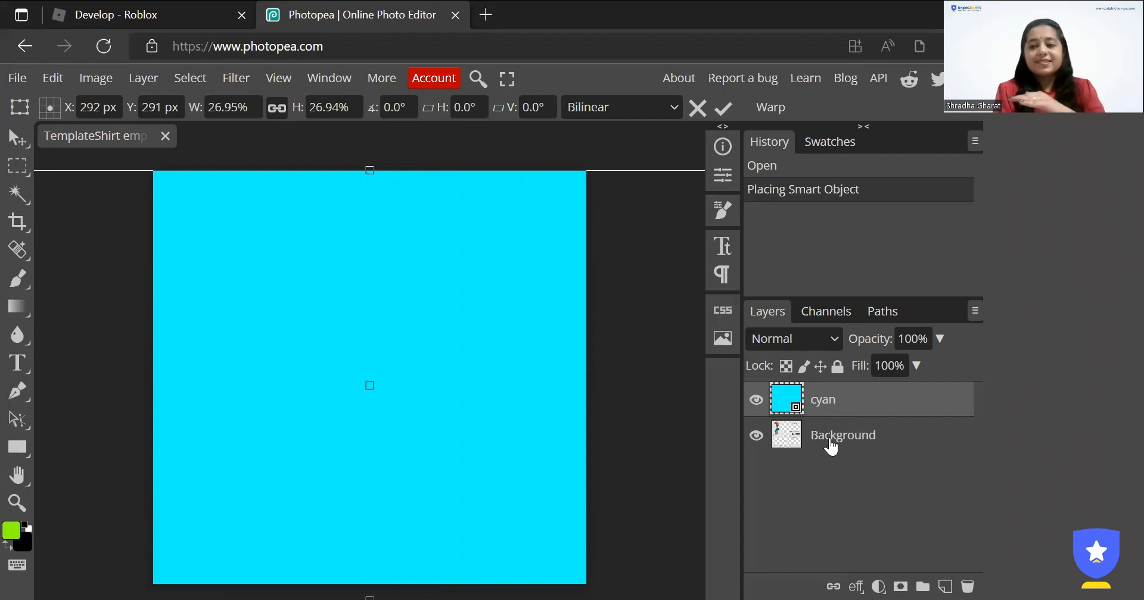
{"action": "mouse_move", "coordinate": [839, 437]}
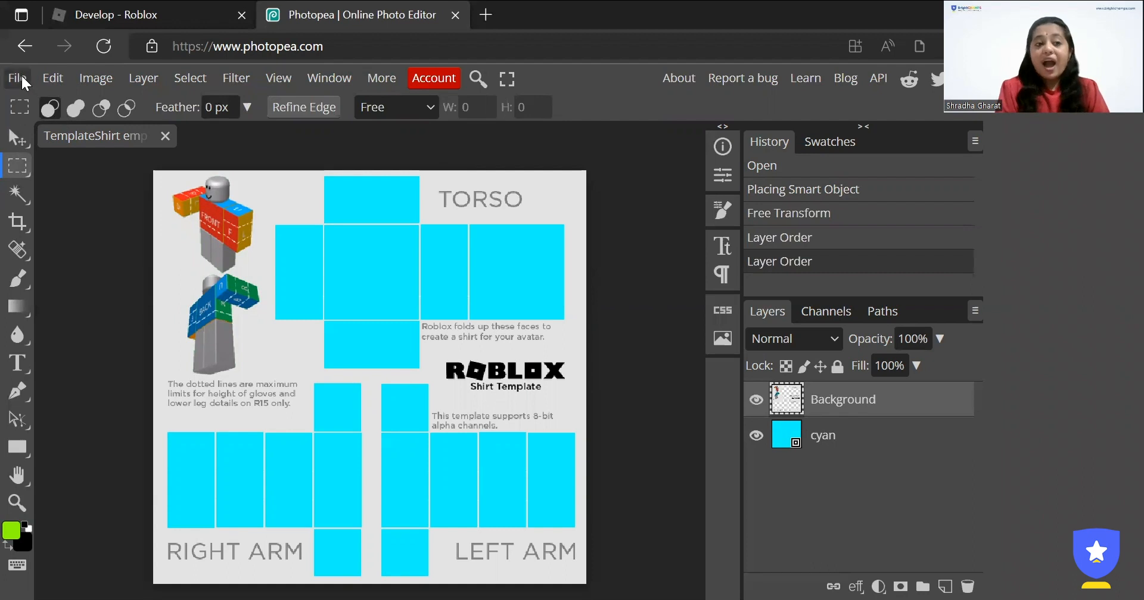
Step: Place the Brightchamps Logo, shrink it with corner handles, and apply the resize
{"action": "left_click", "coordinate": [16, 78]}
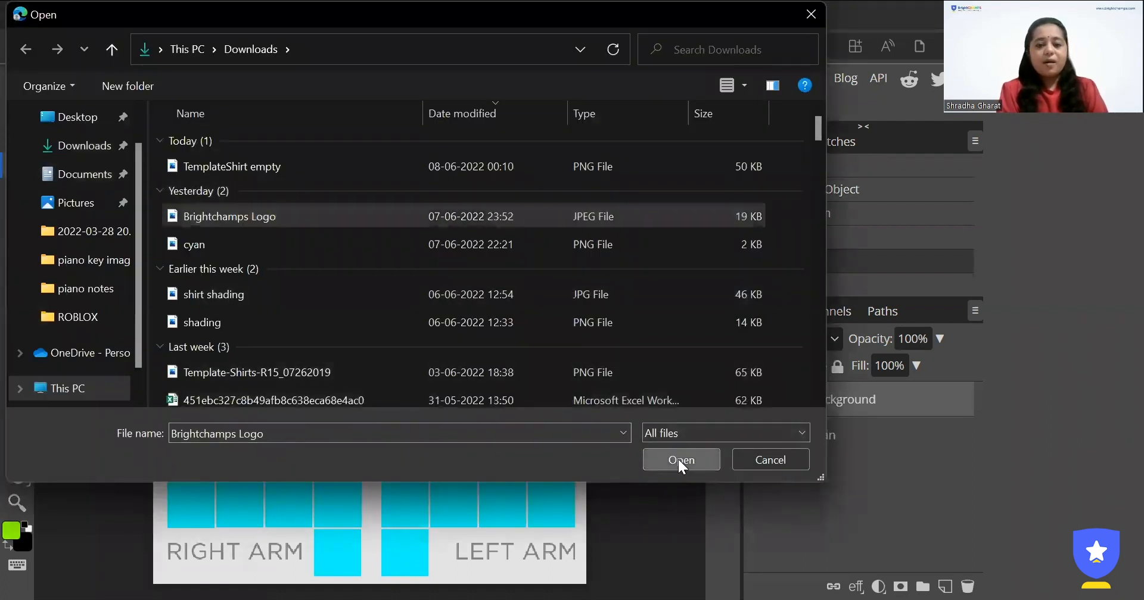
{"action": "left_click", "coordinate": [679, 460]}
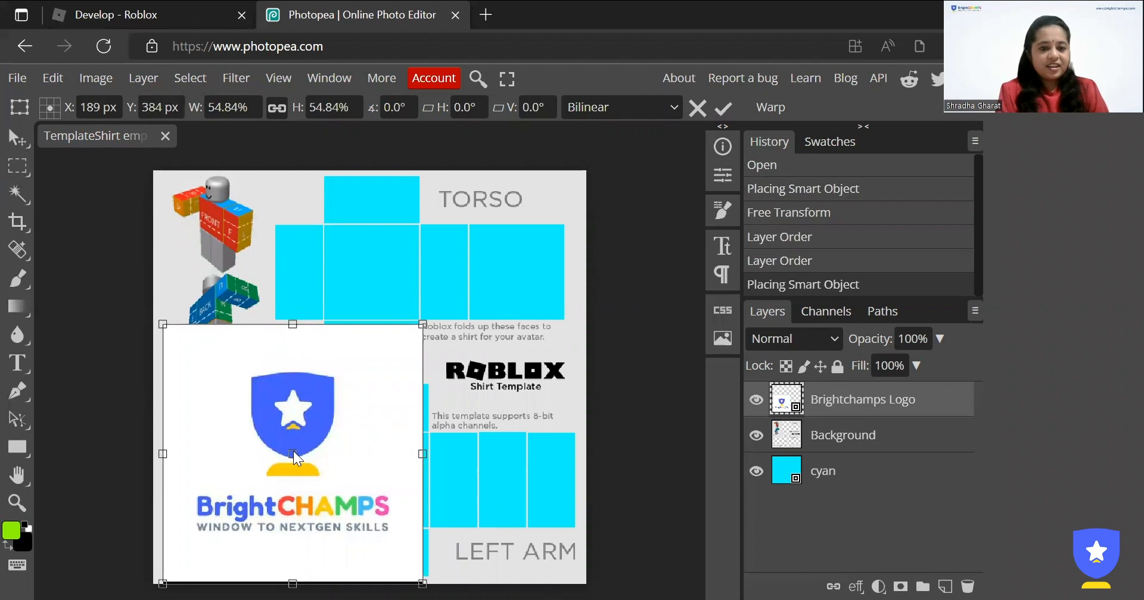
{"action": "left_click_drag", "start_coordinate": [421, 454], "coordinate": [396, 467]}
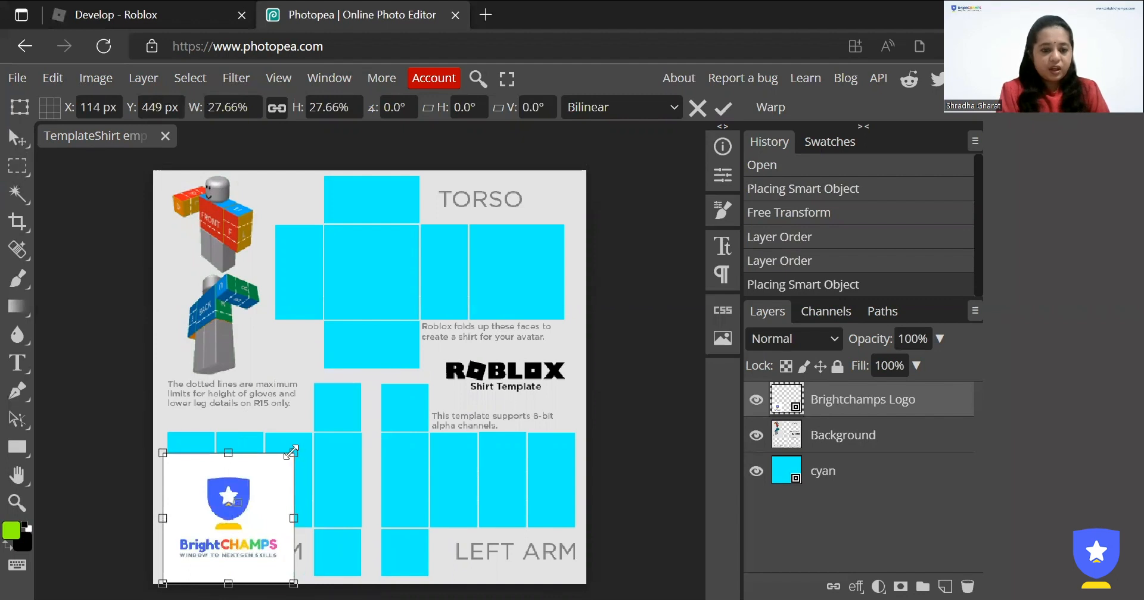
{"action": "left_click_drag", "start_coordinate": [291, 451], "coordinate": [276, 473]}
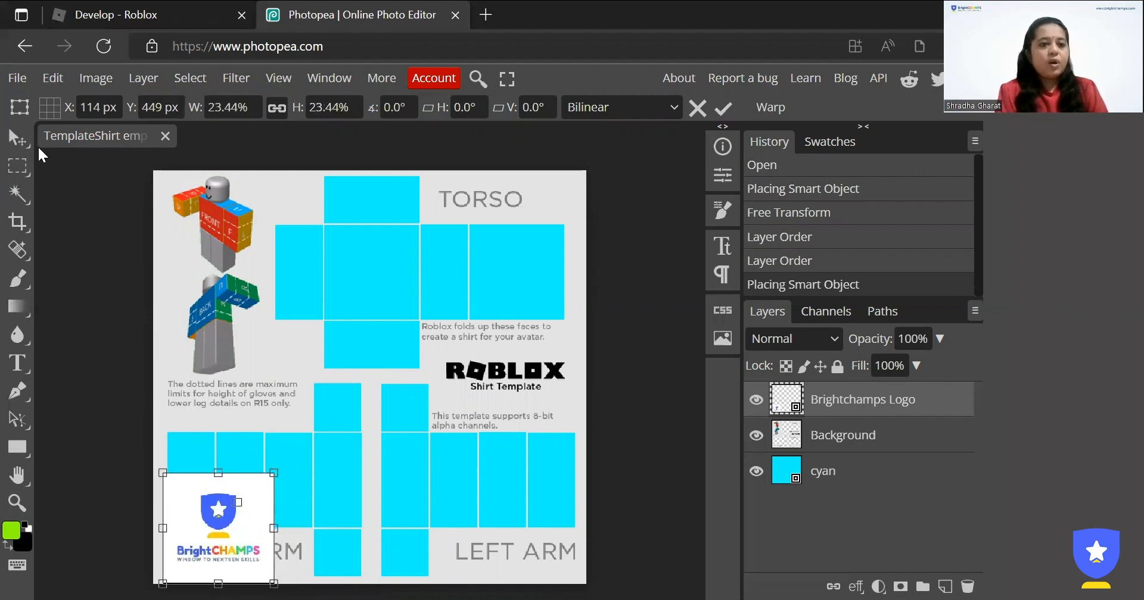
{"action": "left_click", "coordinate": [722, 107]}
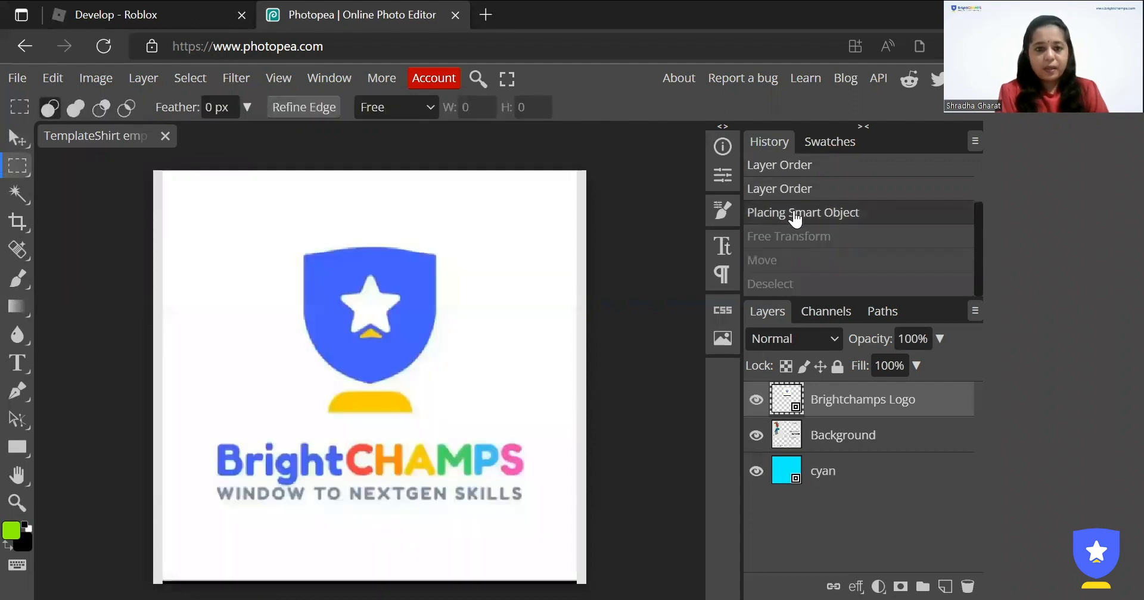
{"action": "mouse_move", "coordinate": [787, 203]}
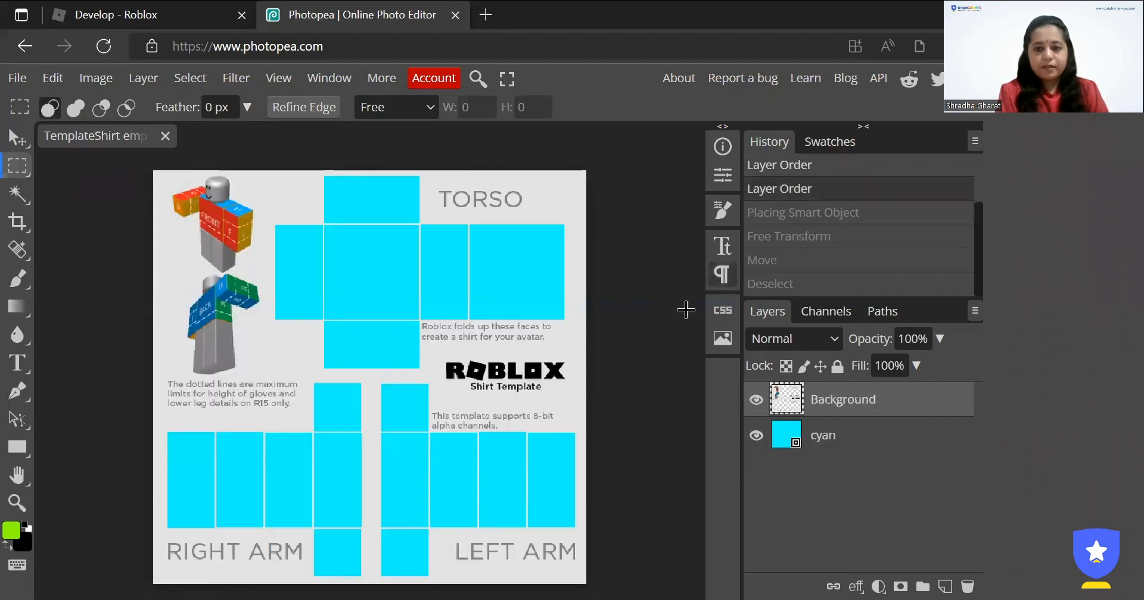
Step: Place the Brightchamps Logo again and shrink it from its corner
{"action": "left_click", "coordinate": [16, 78]}
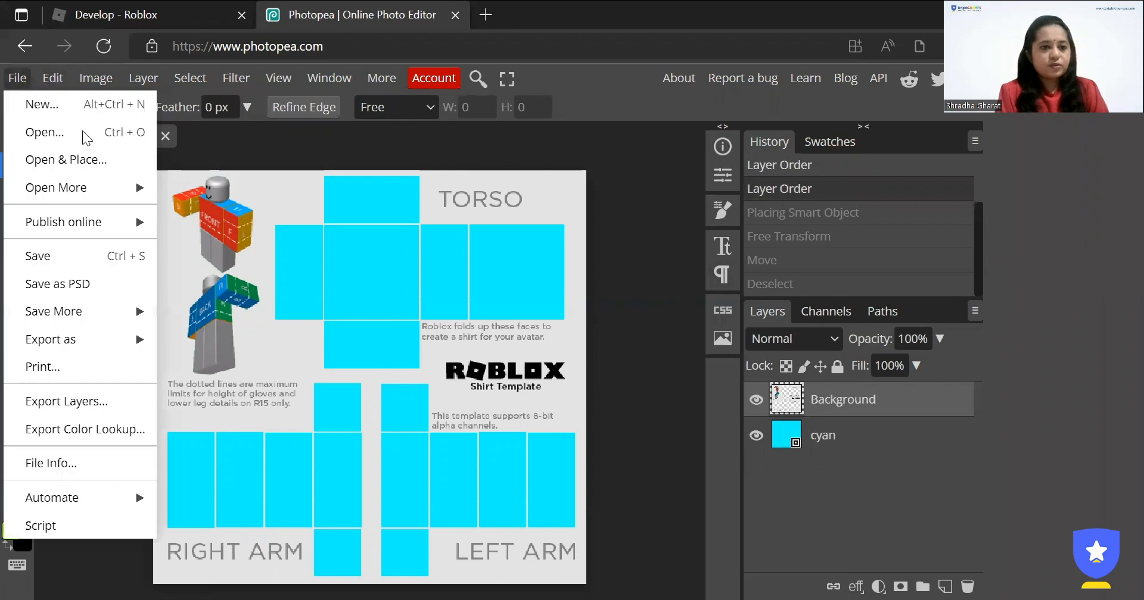
{"action": "mouse_move", "coordinate": [66, 159]}
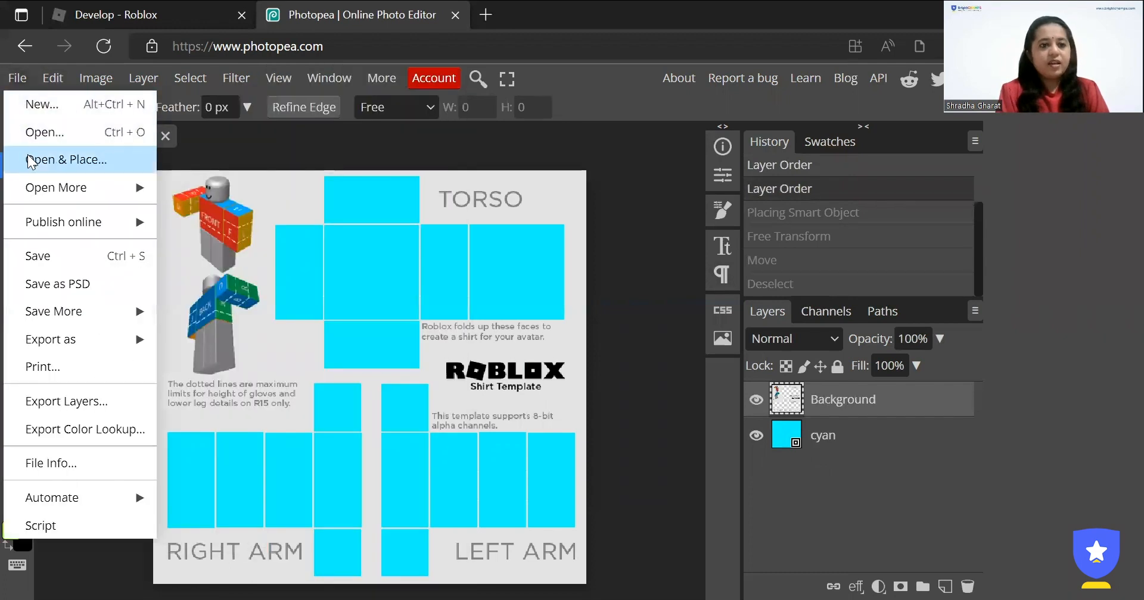
{"action": "left_click", "coordinate": [69, 159]}
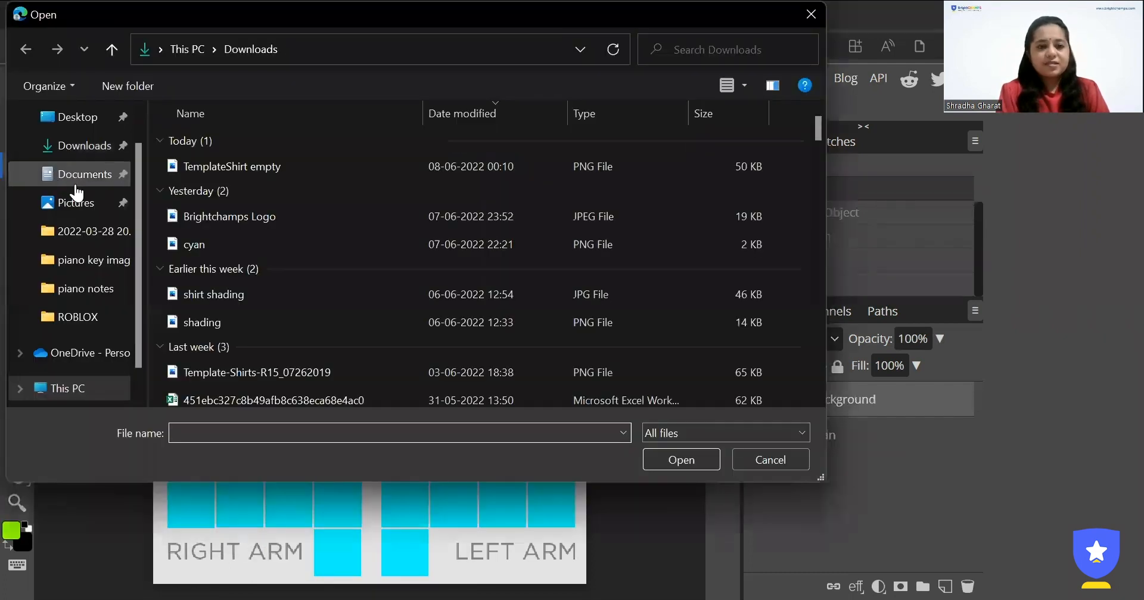
{"action": "left_click", "coordinate": [229, 217]}
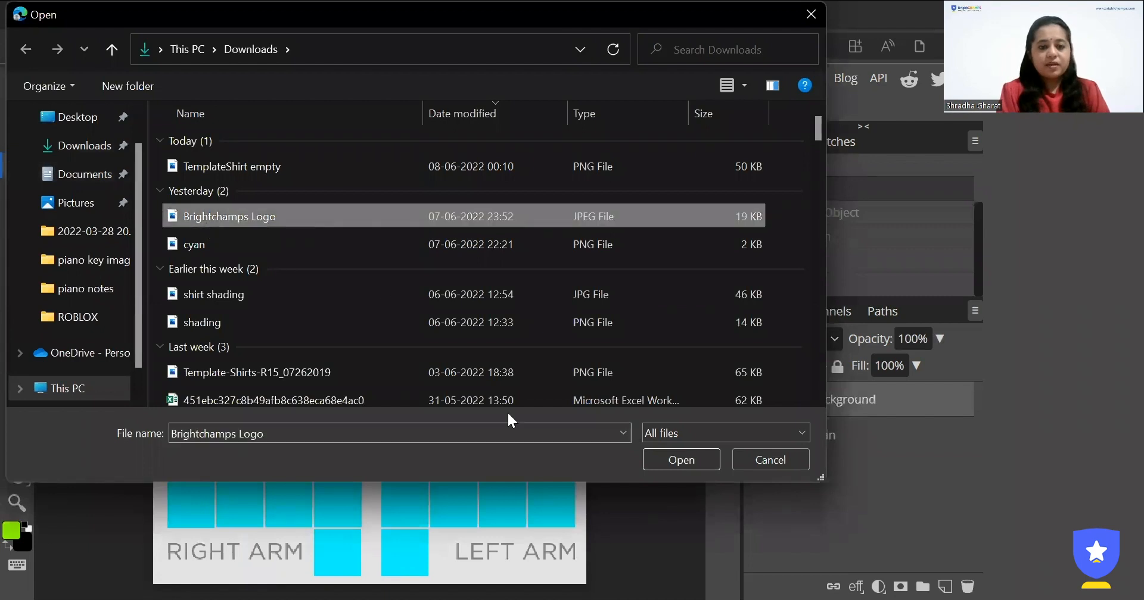
{"action": "left_click", "coordinate": [680, 460]}
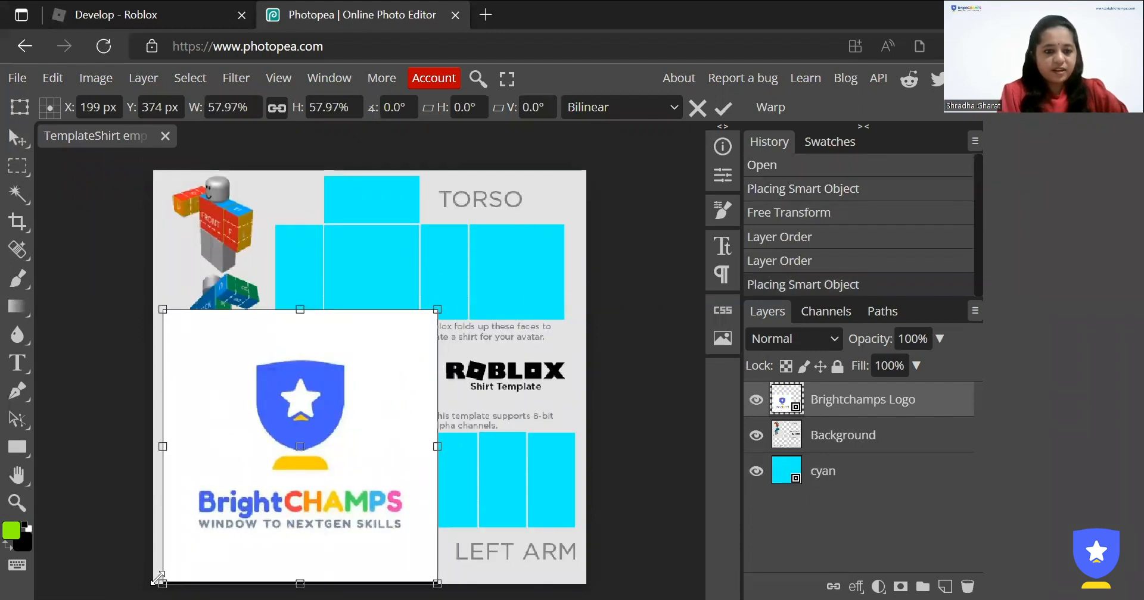
{"action": "left_click_drag", "start_coordinate": [160, 583], "coordinate": [280, 463]}
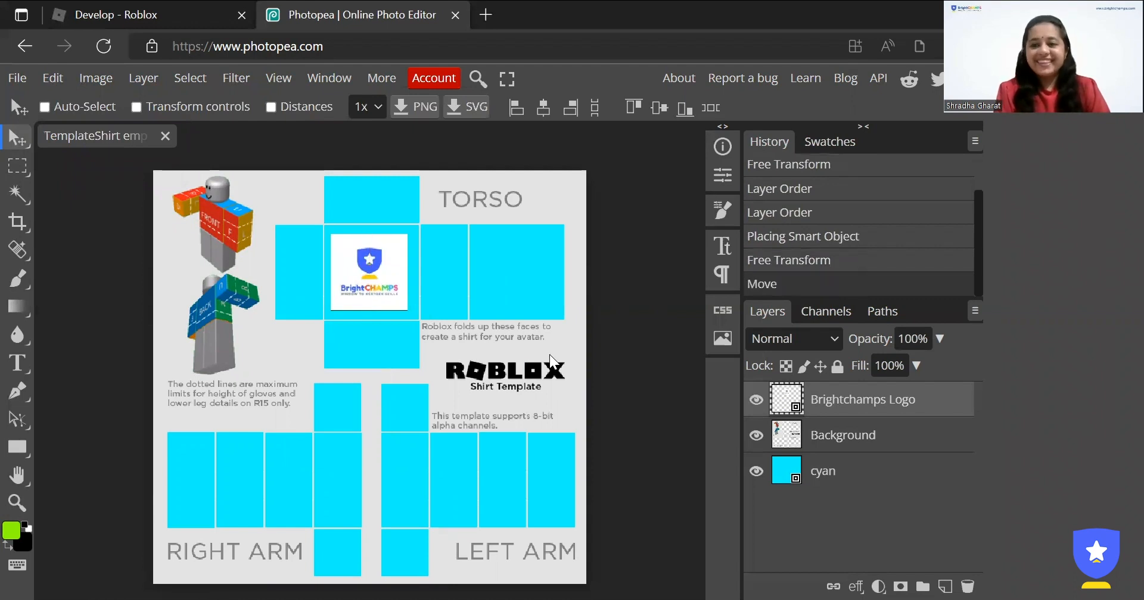
{"action": "mouse_move", "coordinate": [425, 387]}
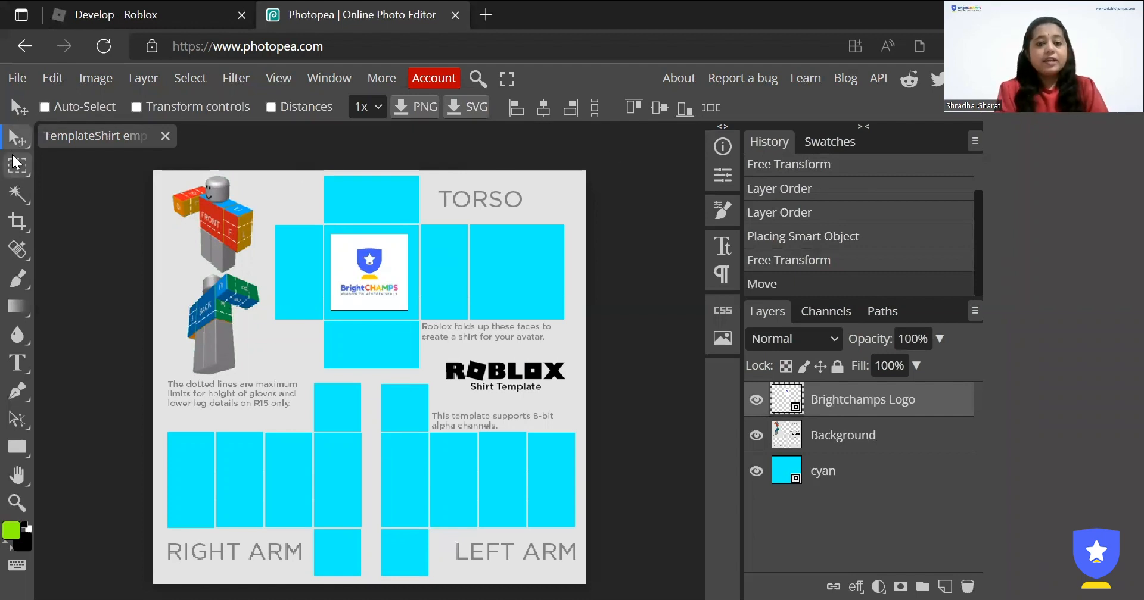
{"action": "mouse_move", "coordinate": [16, 162]}
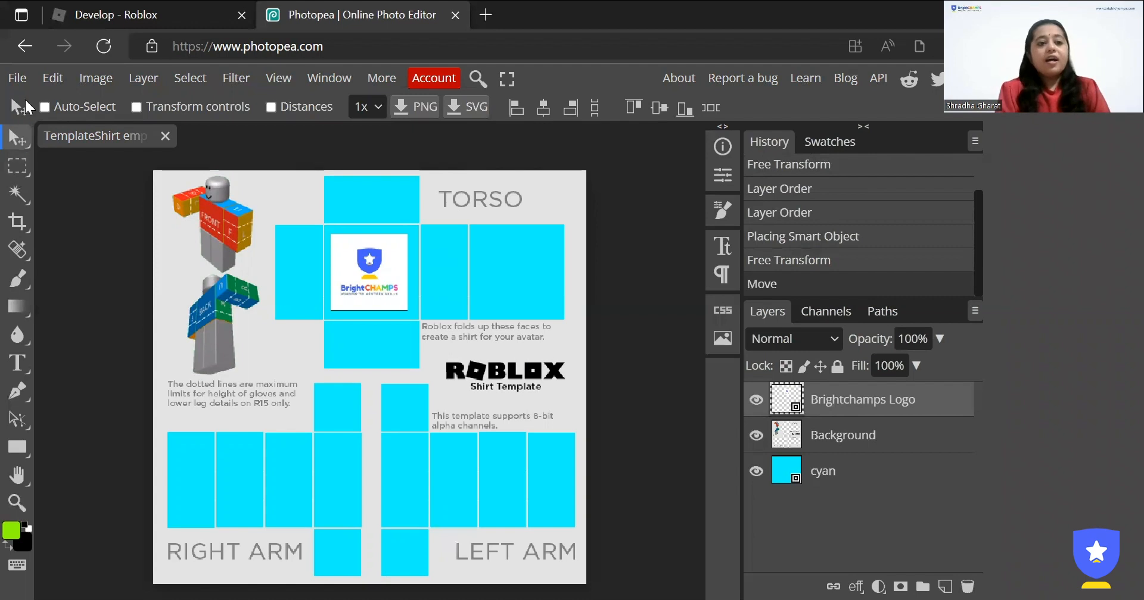
Step: Open the File menu to reach the export options
{"action": "left_click", "coordinate": [16, 78]}
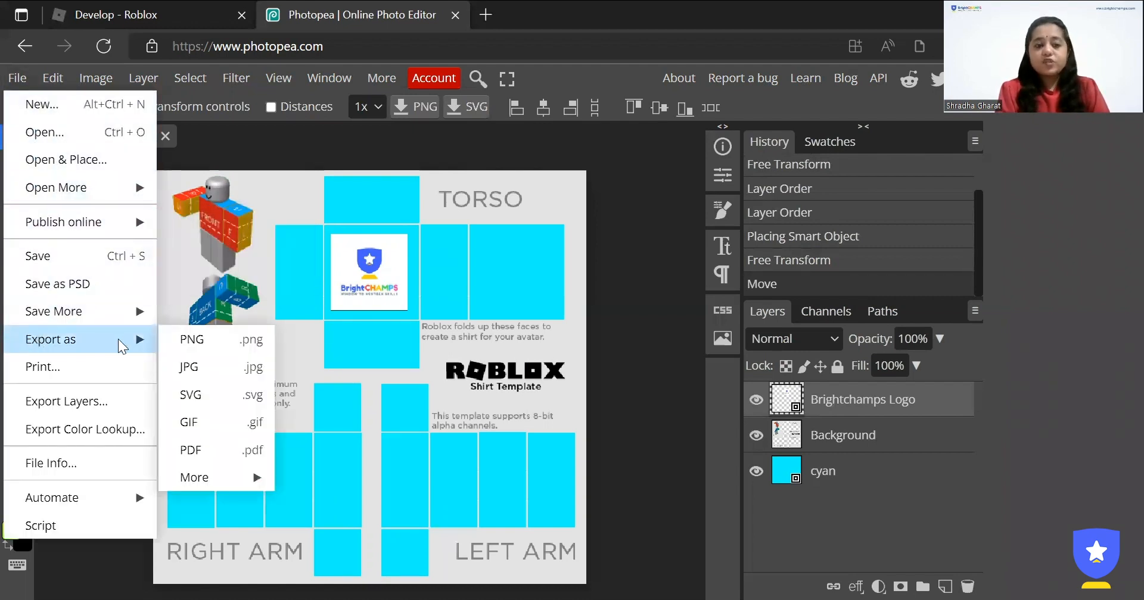
{"action": "mouse_move", "coordinate": [191, 340]}
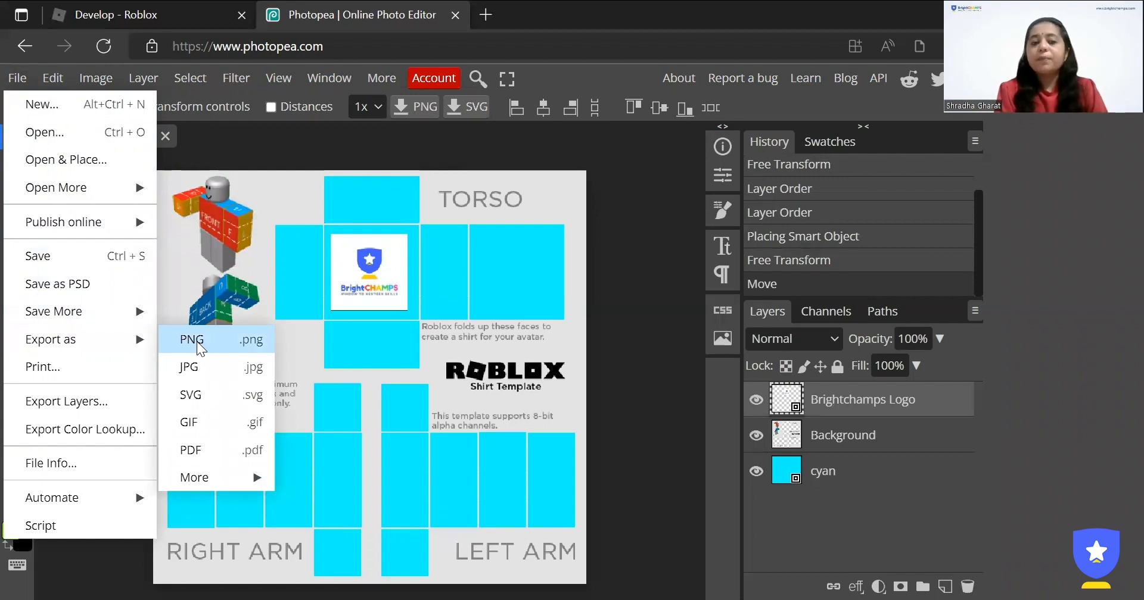
Step: Save the shirt template as a PNG file named 'robloxshirt'
{"action": "left_click", "coordinate": [191, 339]}
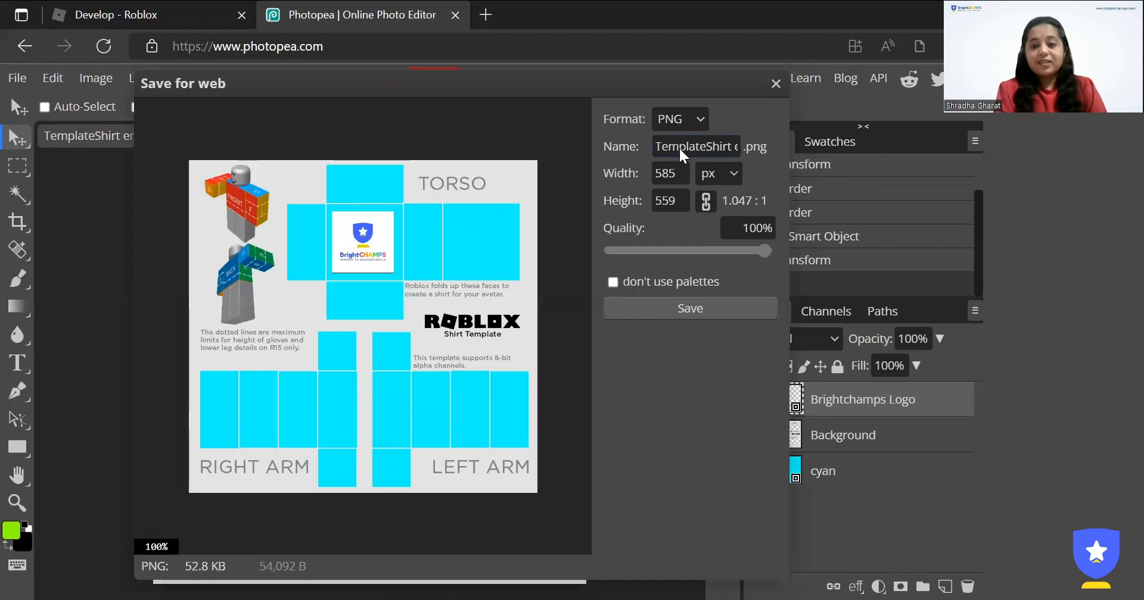
{"action": "left_click", "coordinate": [695, 146]}
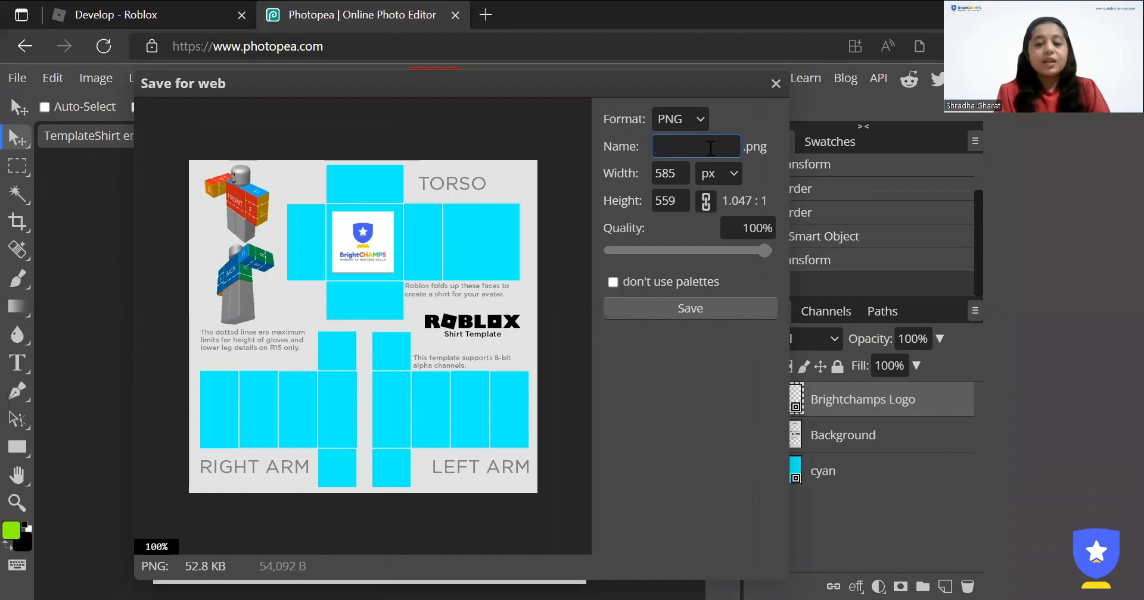
{"action": "type", "text": "r"}
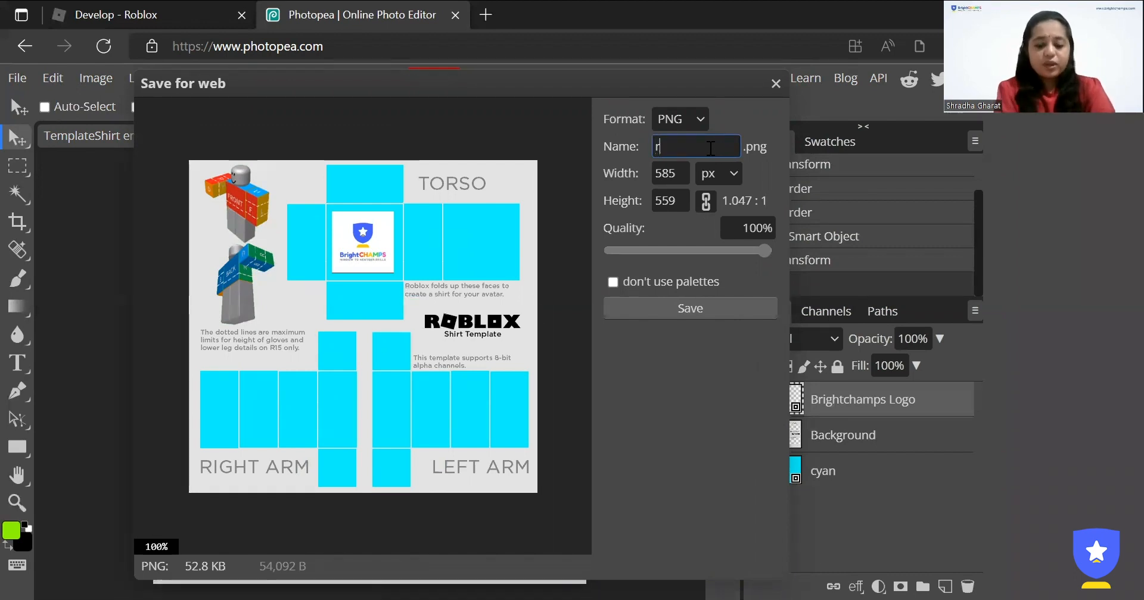
{"action": "type", "text": "oblox"}
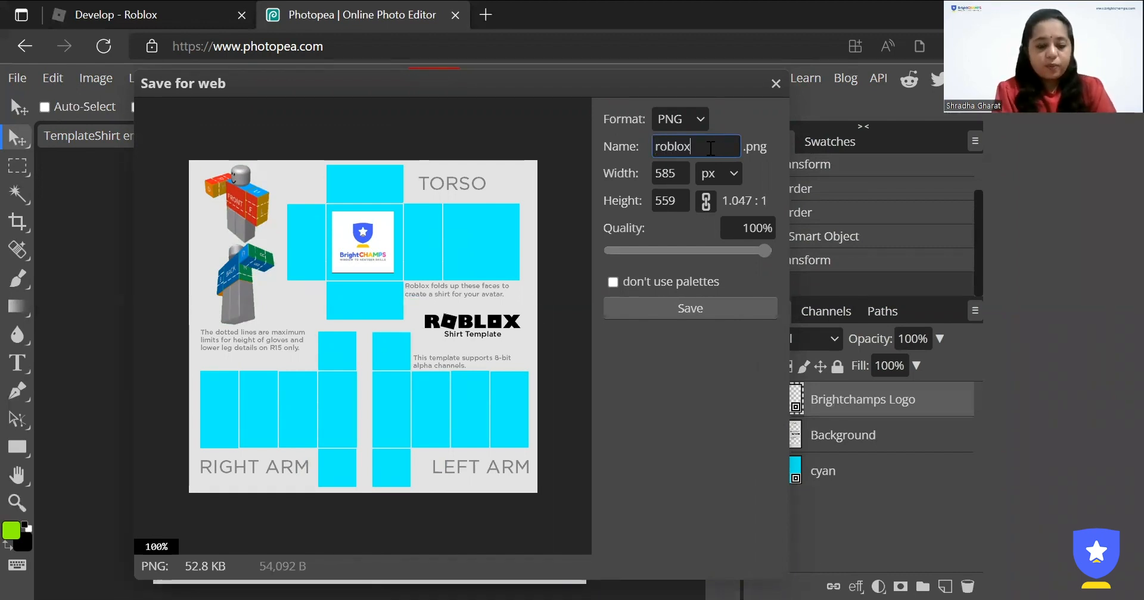
{"action": "type", "text": "shirt"}
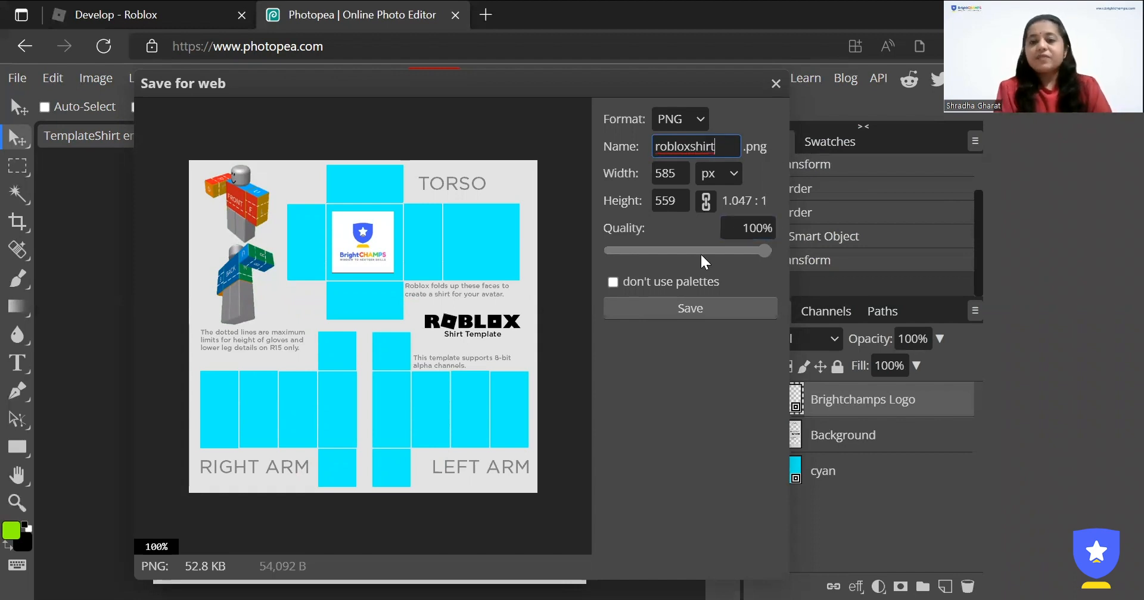
{"action": "left_click", "coordinate": [776, 83]}
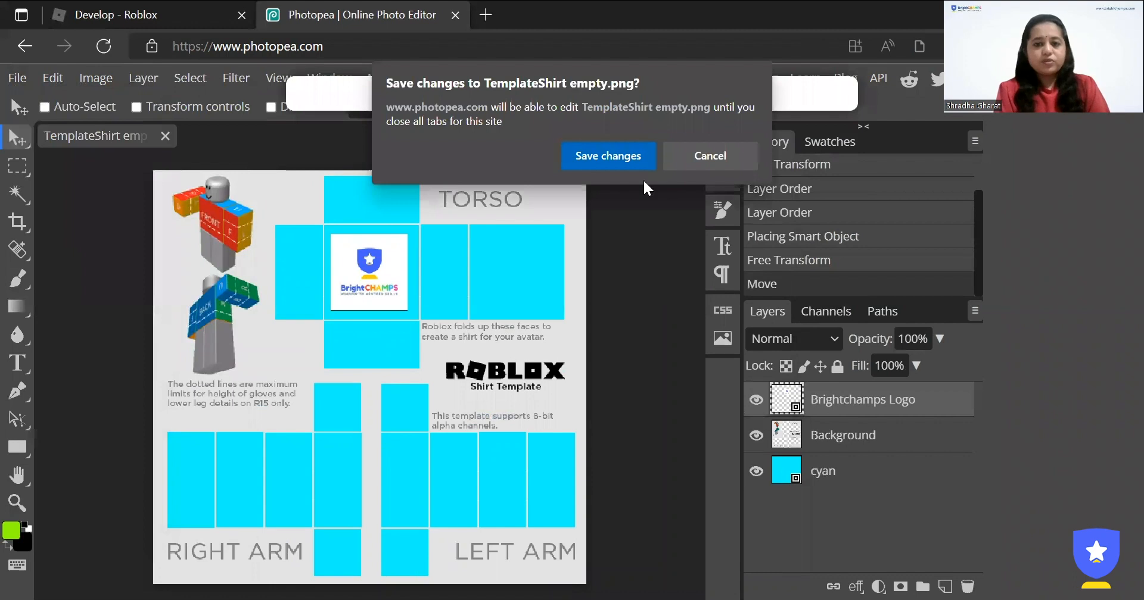
Step: Cancel the save-changes prompt and return to the Develop - Roblox tab
{"action": "left_click", "coordinate": [709, 155]}
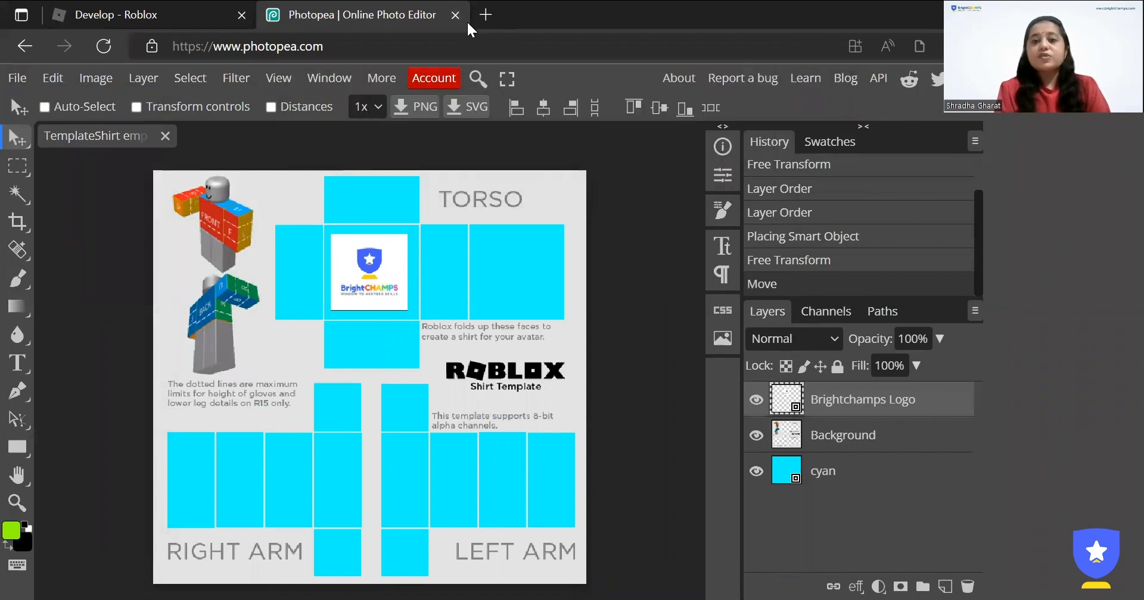
{"action": "left_click", "coordinate": [116, 14]}
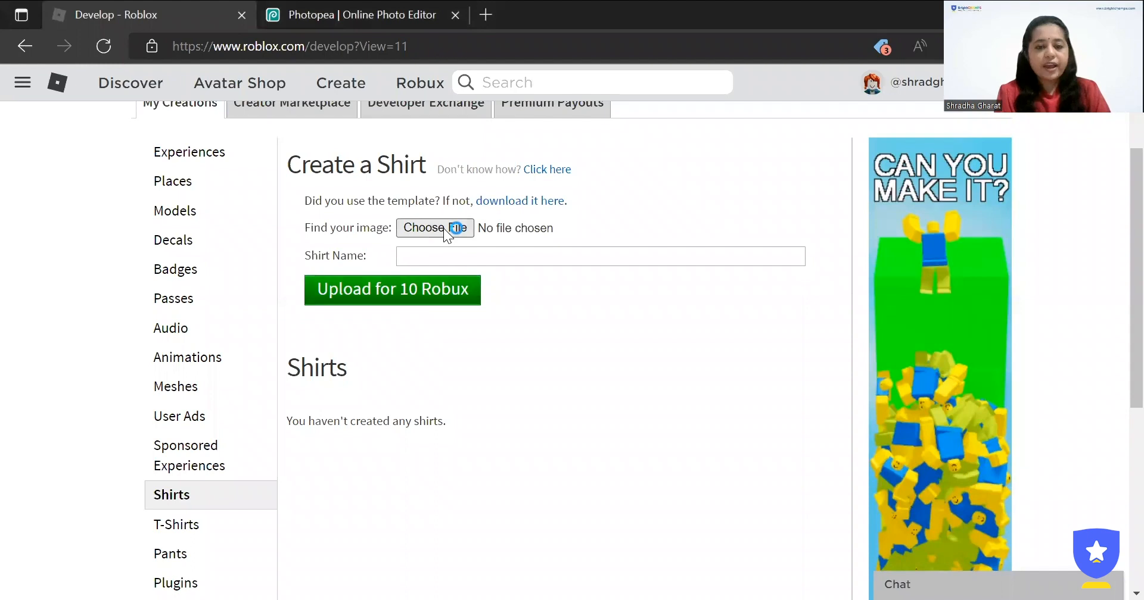
Step: Attach robloxshirt.png from Downloads and upload the shirt for 10 Robux
{"action": "left_click", "coordinate": [434, 228]}
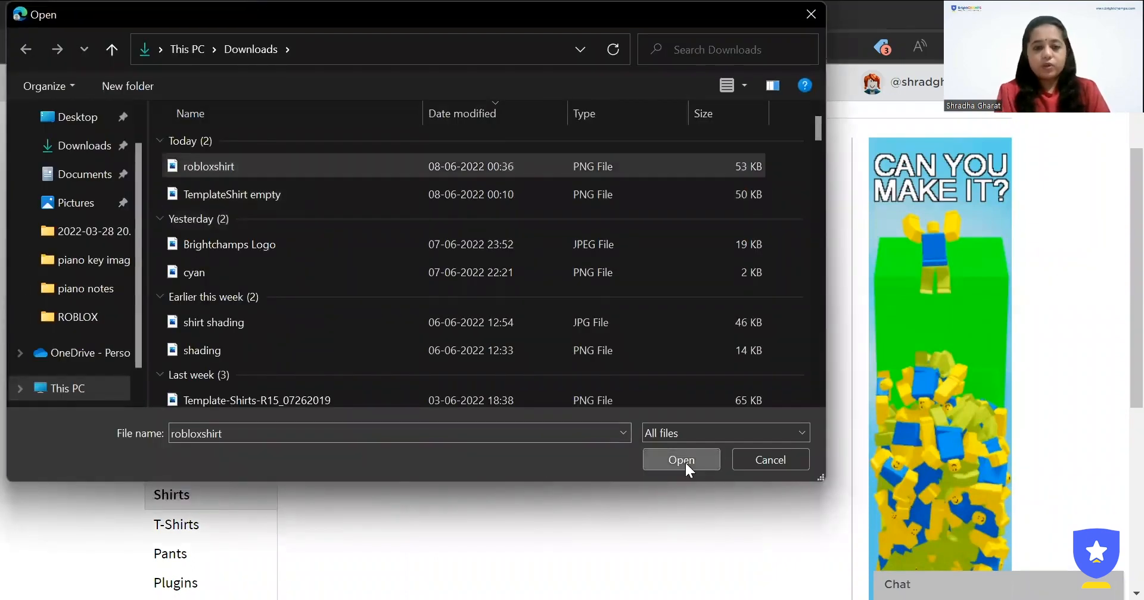
{"action": "left_click", "coordinate": [679, 460]}
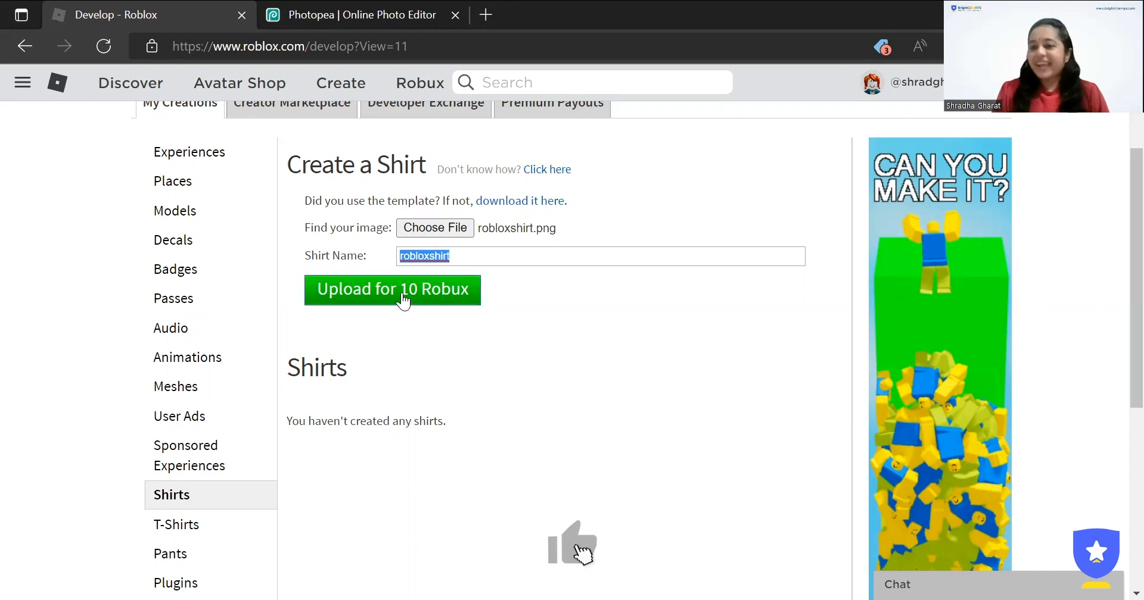
{"action": "left_click", "coordinate": [572, 543]}
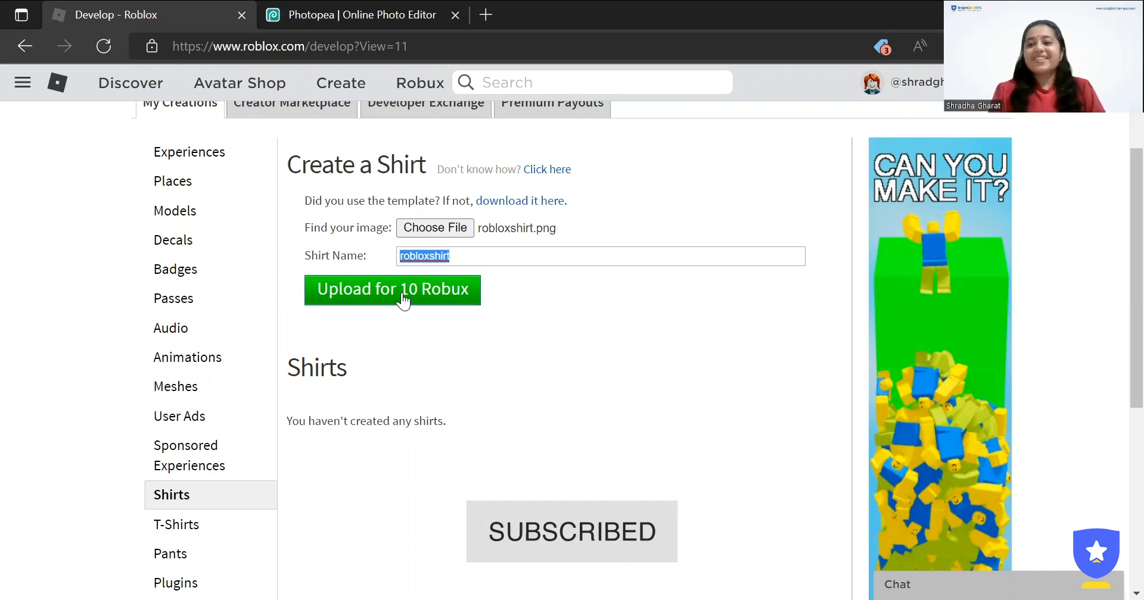